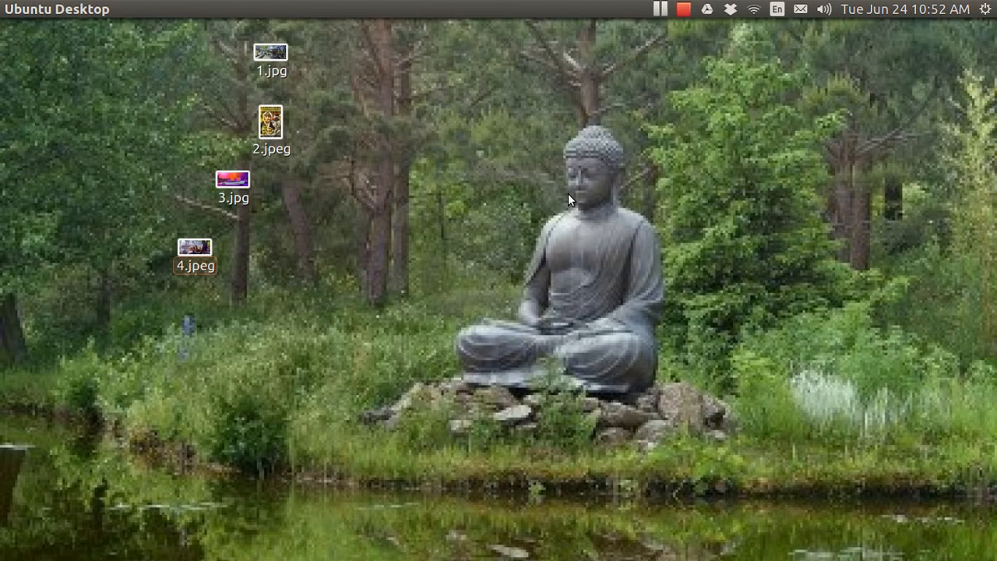
{"action": "mouse_move", "coordinate": [442, 119]}
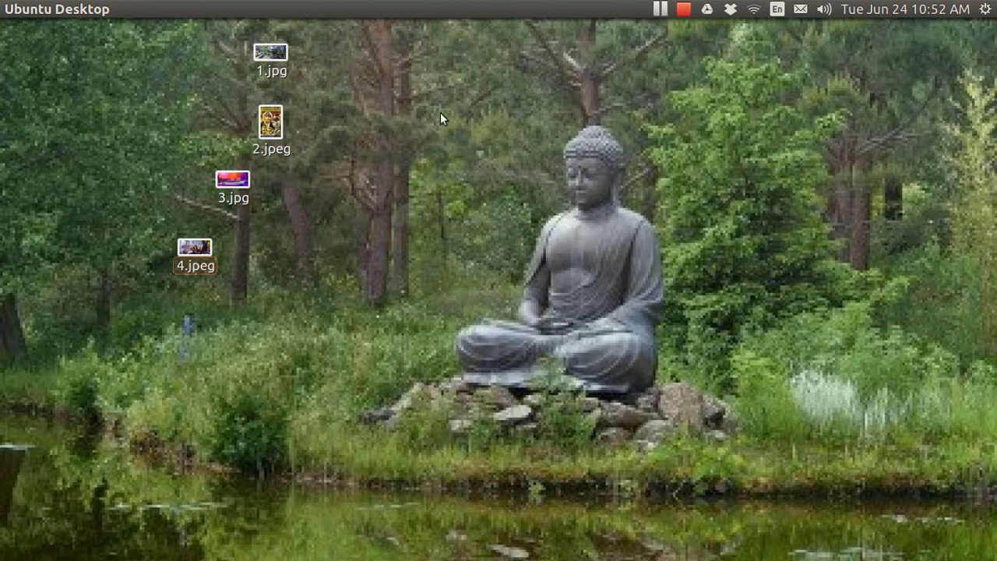
Select and open the 1.jpg image file.
{"action": "left_click", "coordinate": [271, 53]}
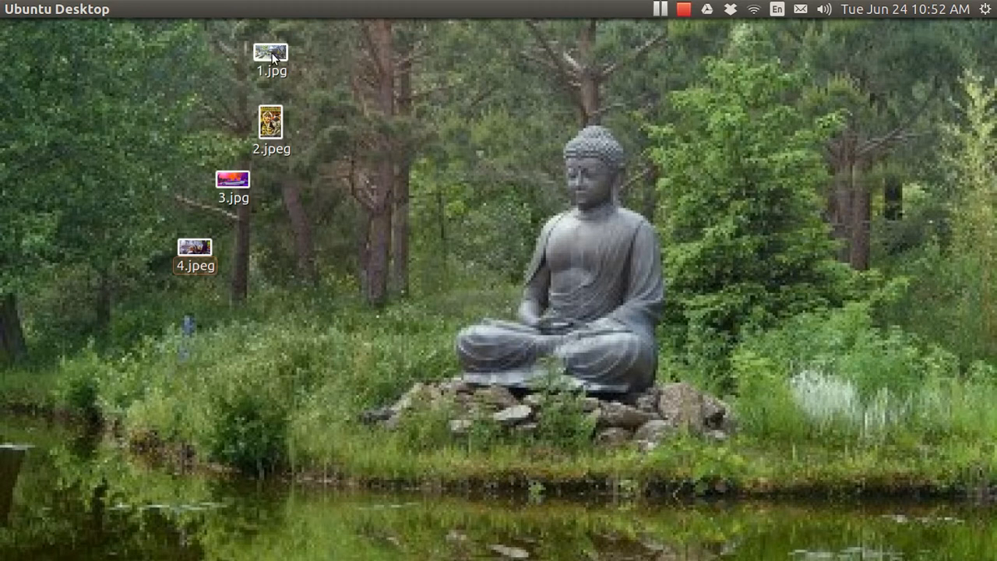
{"action": "left_click", "coordinate": [270, 60]}
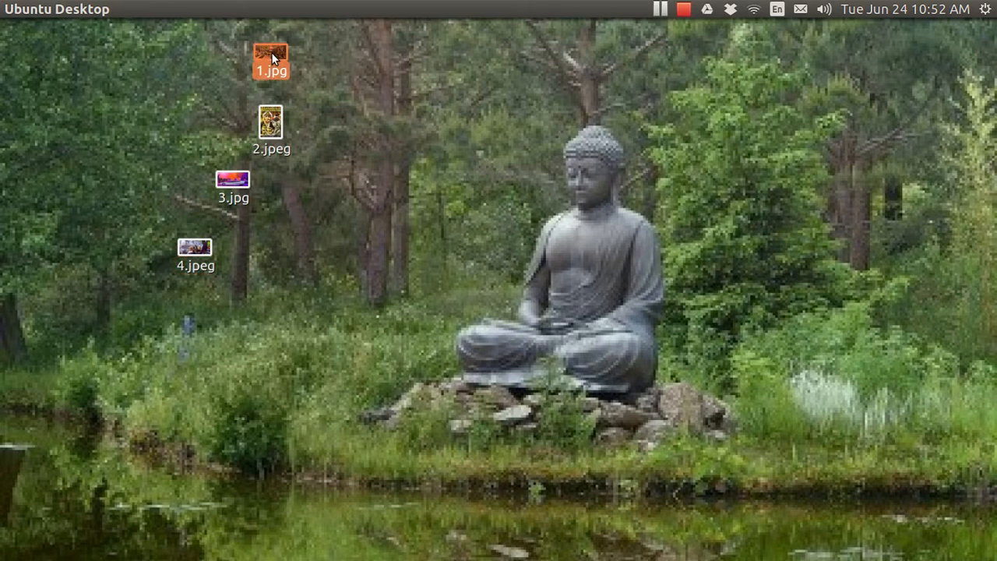
{"action": "double_click", "coordinate": [271, 57]}
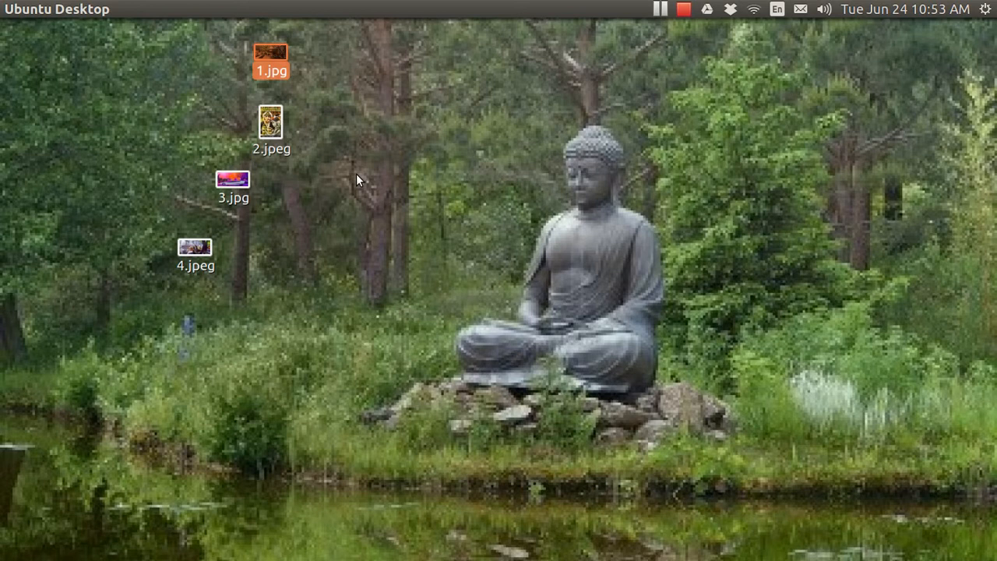
{"action": "mouse_move", "coordinate": [320, 178]}
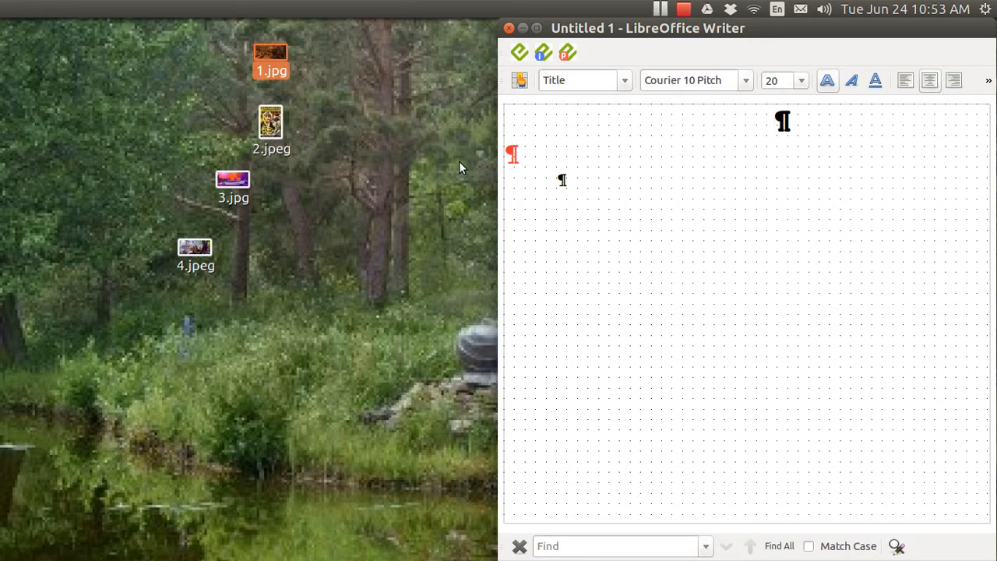
Type a 'title' line, then Heading 1 chapters up to 3, each with a 'T' body line.
{"action": "type", "text": "title"}
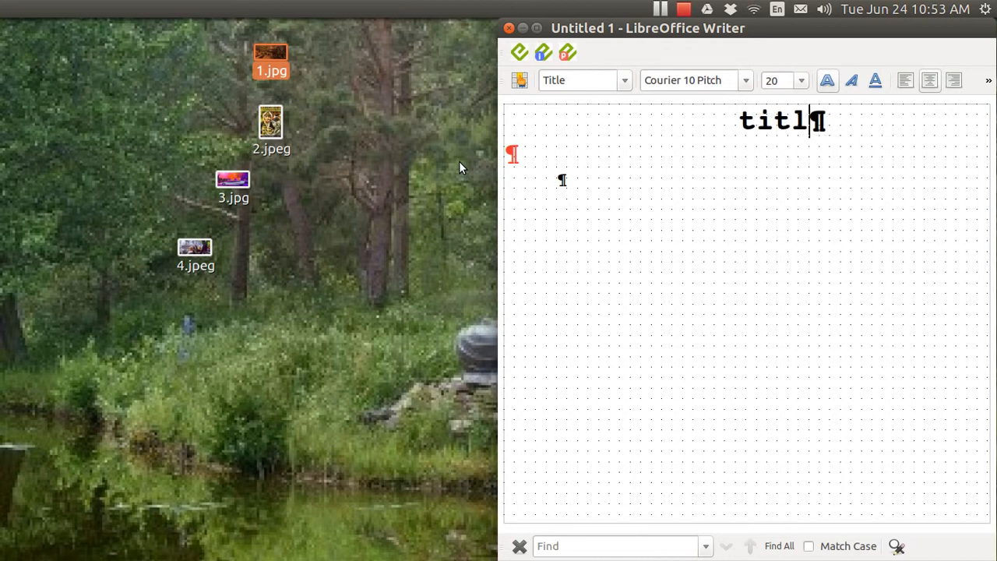
{"action": "type", "text": "e"}
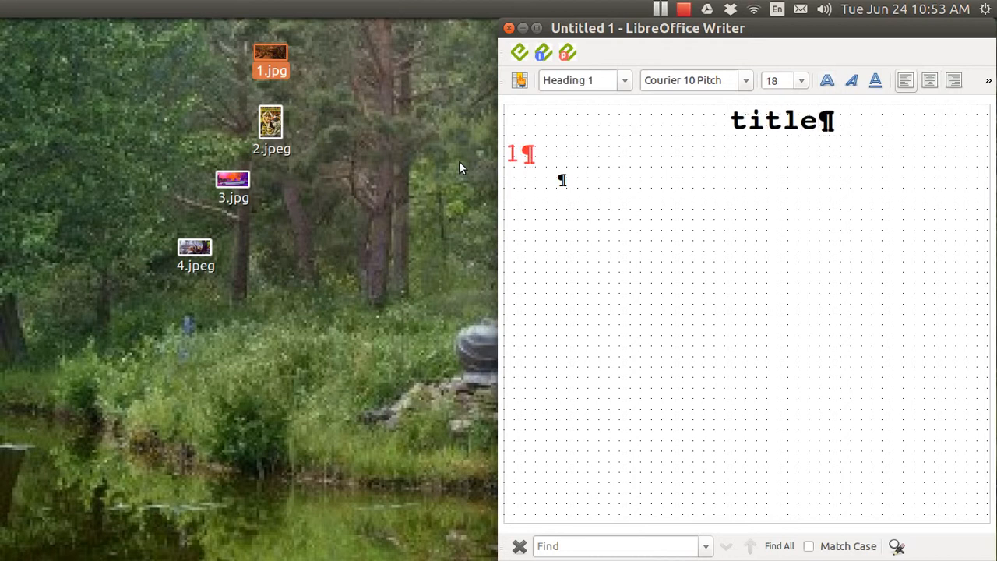
{"action": "type", "text": "T"}
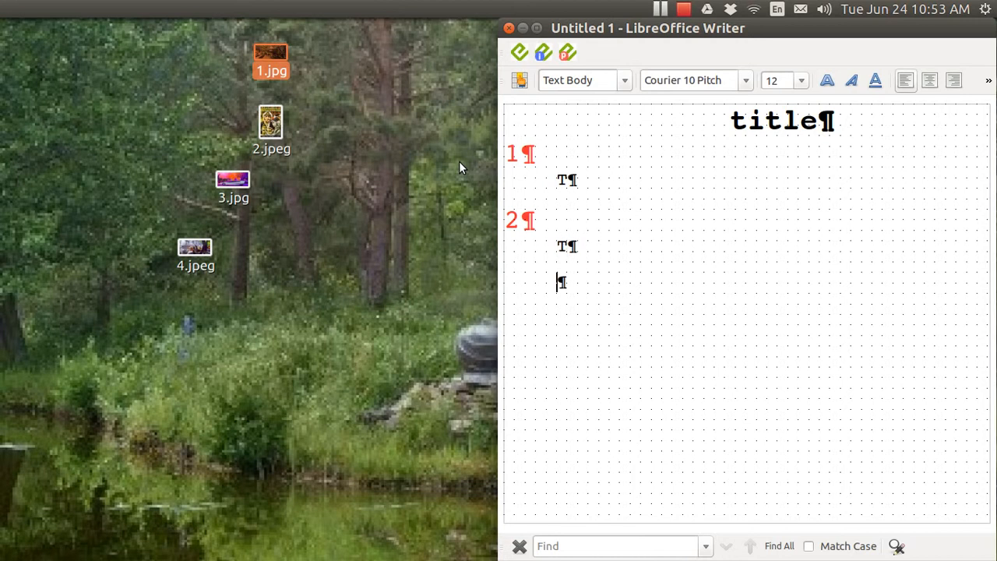
{"action": "left_click", "coordinate": [580, 80]}
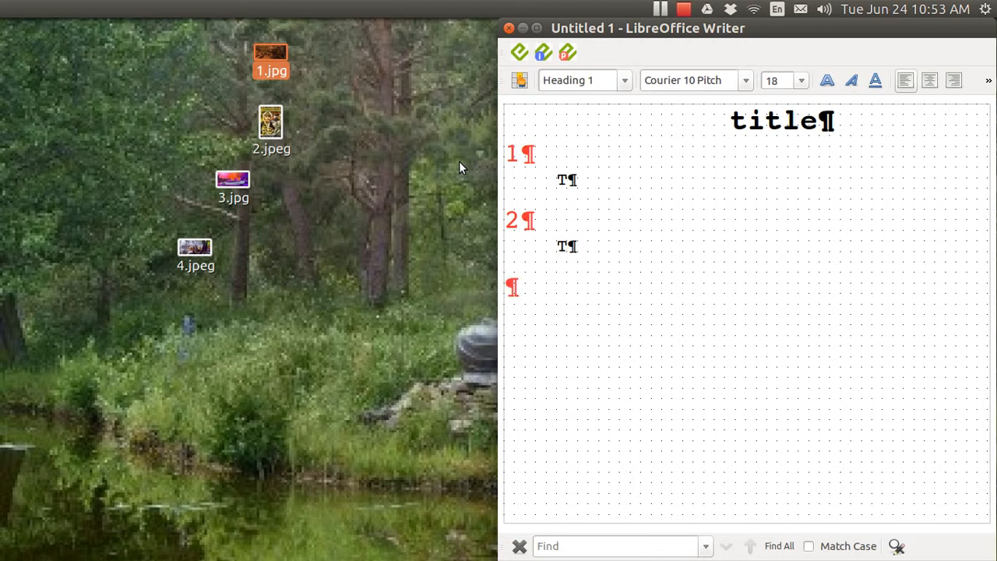
{"action": "type", "text": "3"}
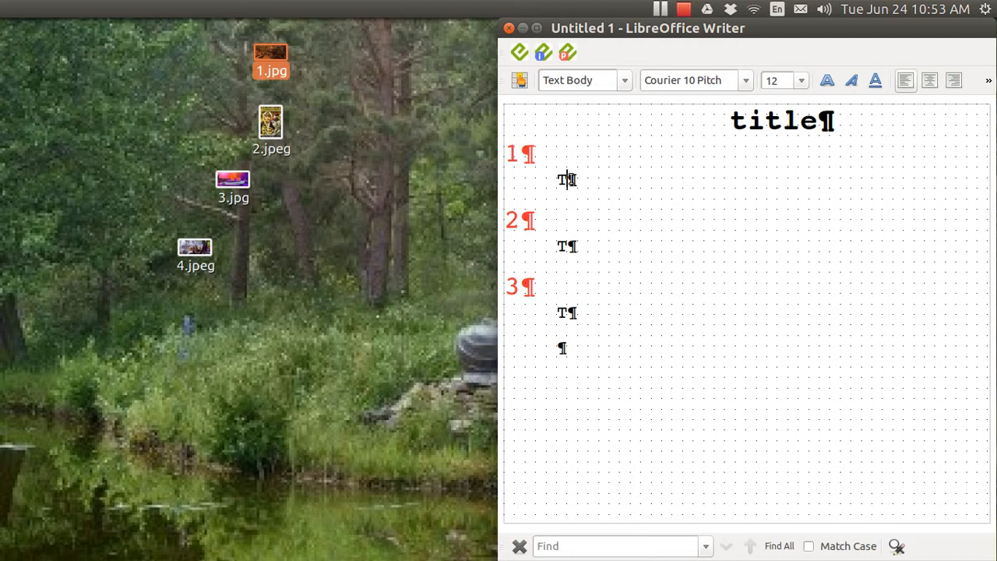
{"action": "mouse_move", "coordinate": [606, 54]}
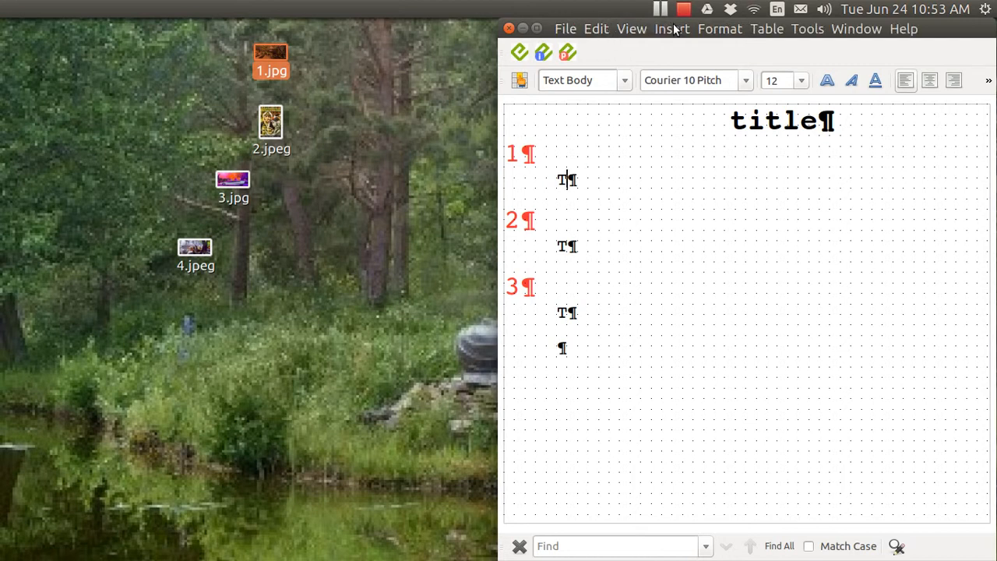
Insert the 1.jpg picture into chapter 1.
{"action": "left_click", "coordinate": [671, 29]}
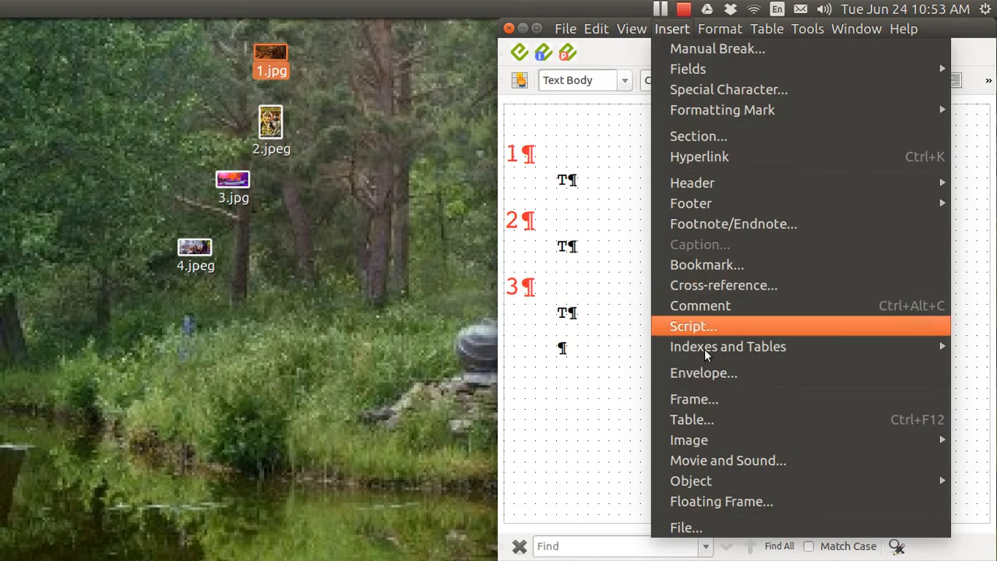
{"action": "mouse_move", "coordinate": [689, 439]}
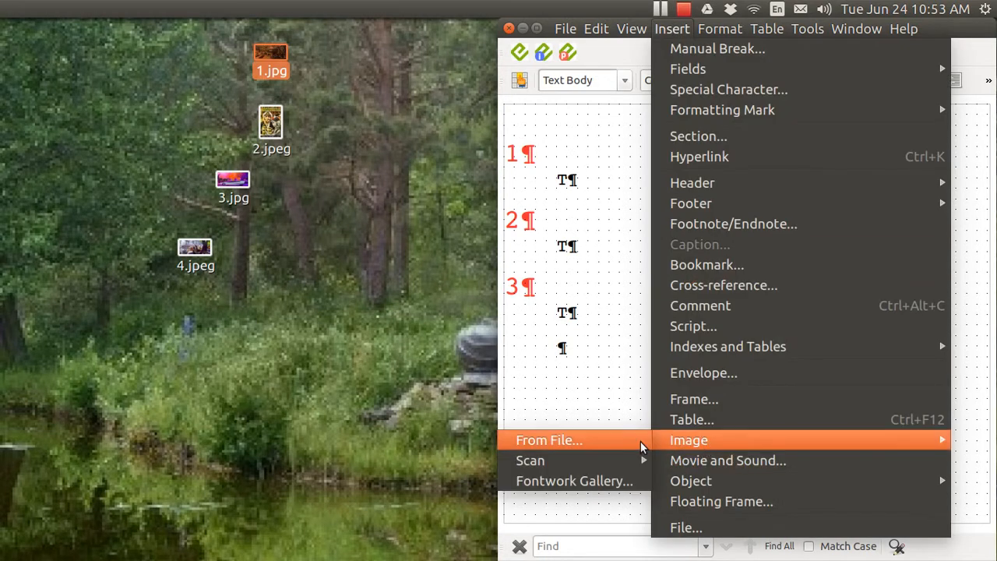
{"action": "left_click", "coordinate": [549, 441]}
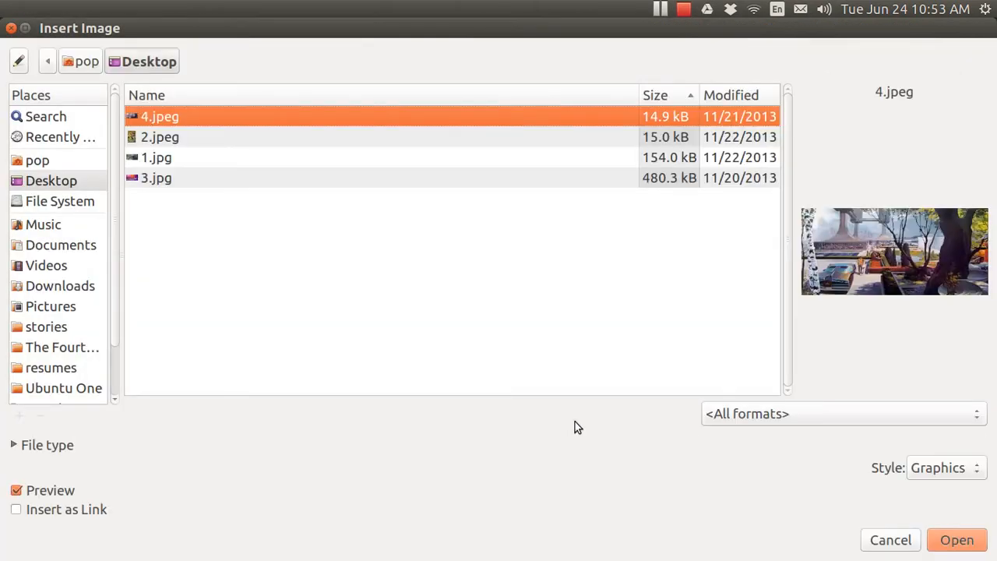
{"action": "mouse_move", "coordinate": [242, 163]}
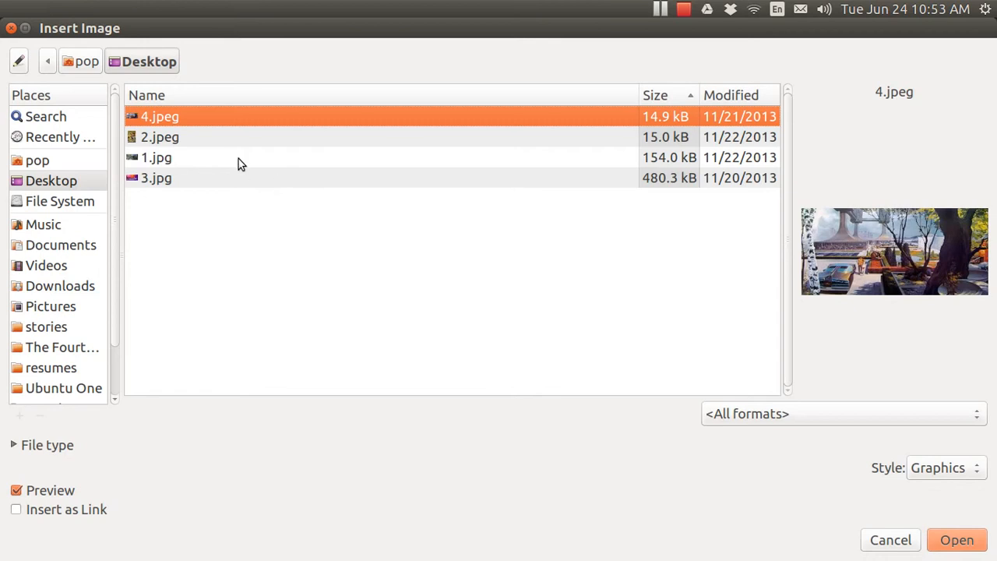
{"action": "left_click", "coordinate": [156, 158]}
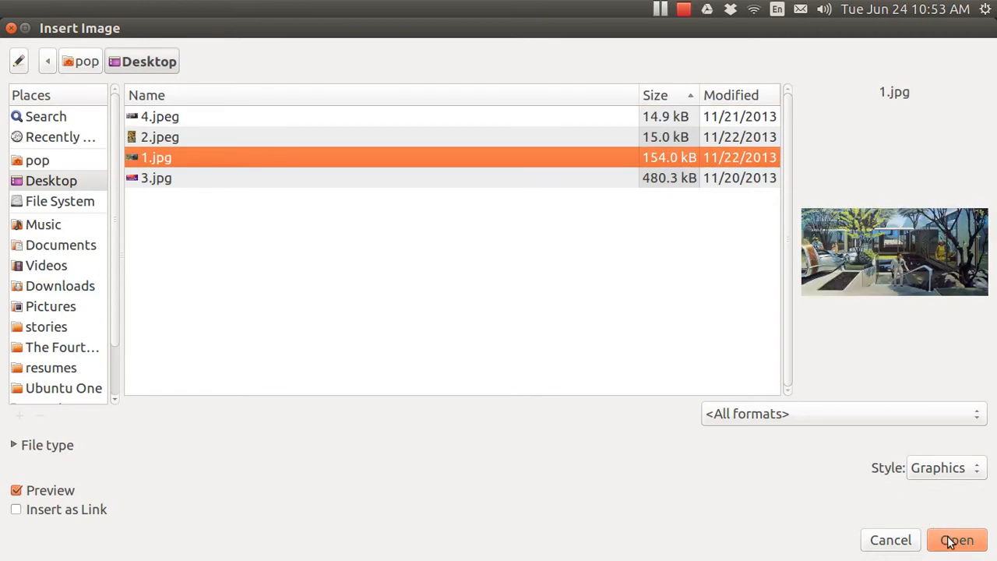
{"action": "left_click", "coordinate": [957, 540]}
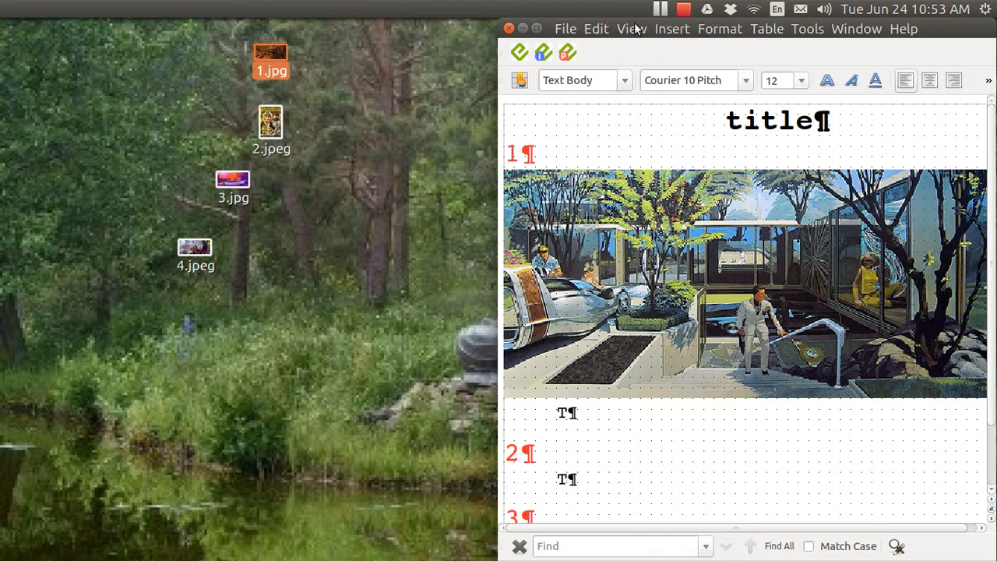
Insert the 2.jpeg magazine cover picture.
{"action": "left_click", "coordinate": [672, 29]}
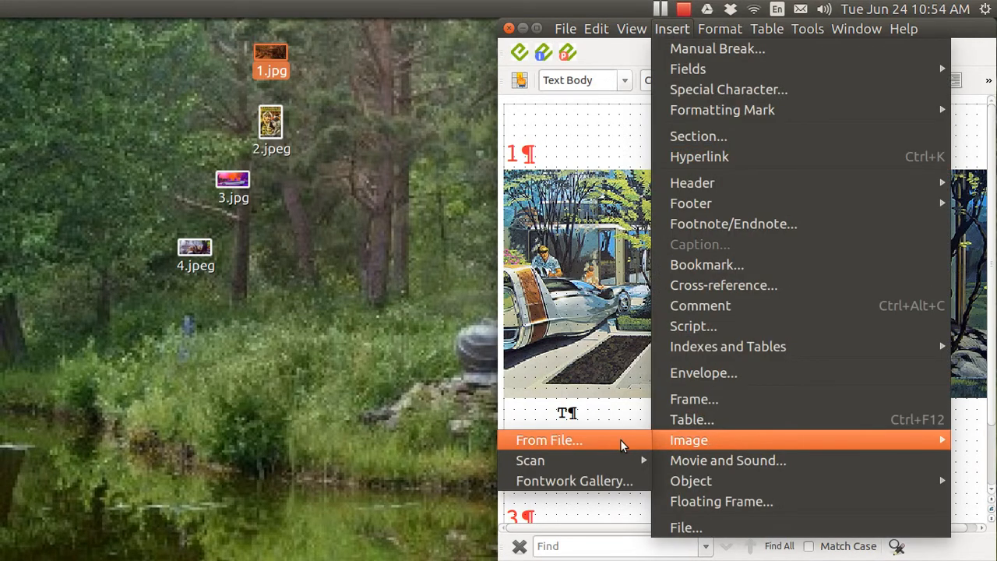
{"action": "left_click", "coordinate": [550, 440]}
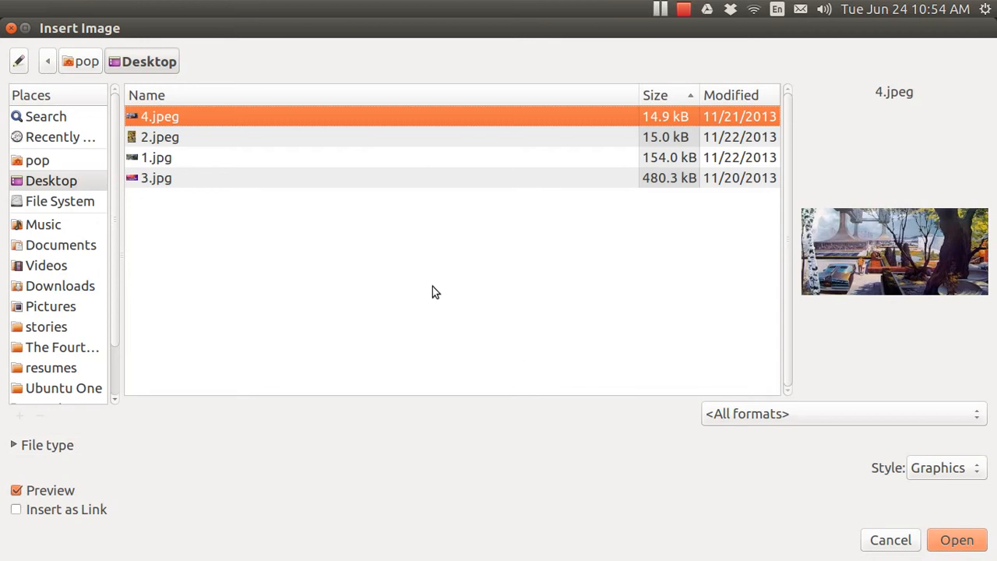
{"action": "left_click", "coordinate": [159, 137]}
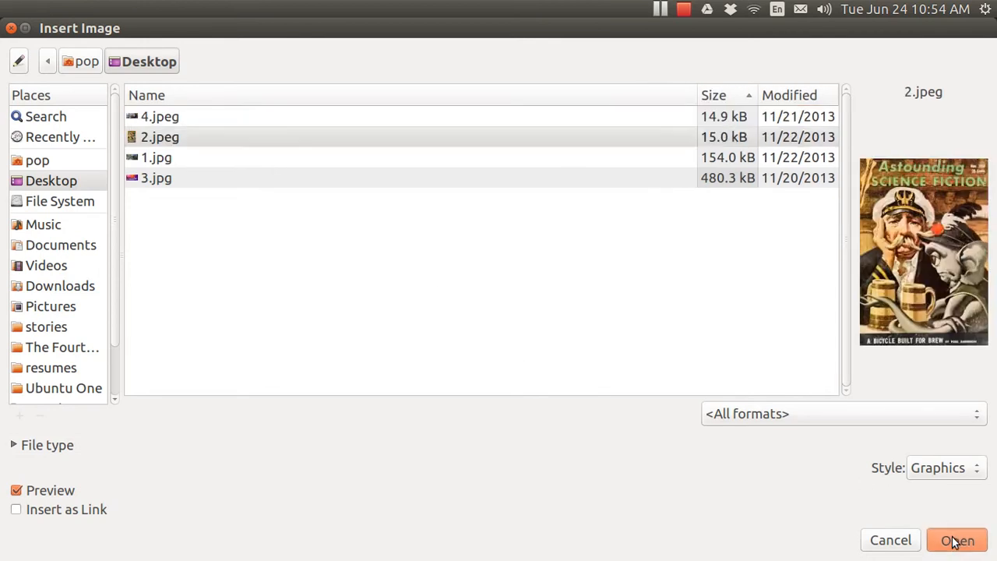
{"action": "left_click", "coordinate": [957, 540]}
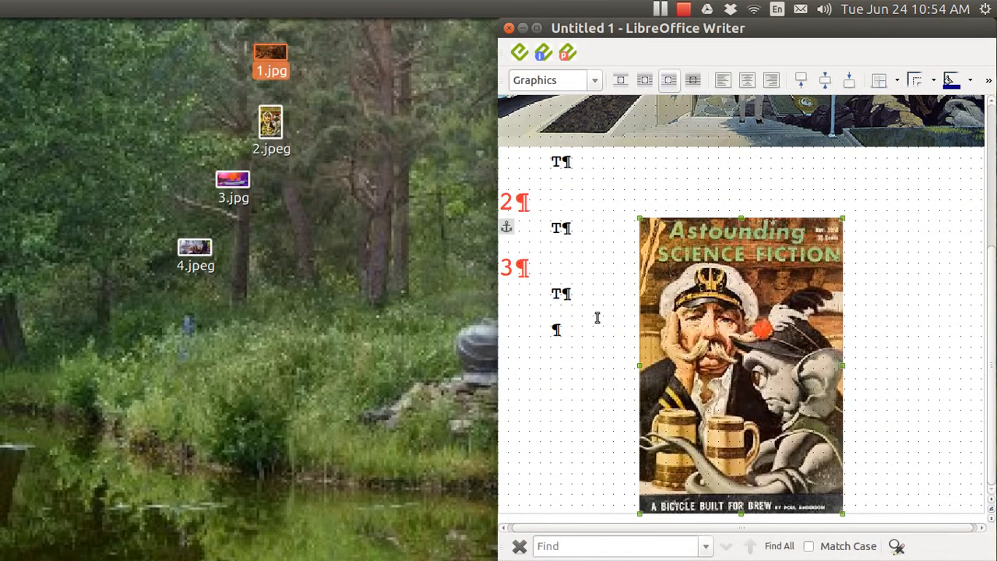
Insert the 3.jpg purple car picture under chapter 3.
{"action": "left_click", "coordinate": [561, 294]}
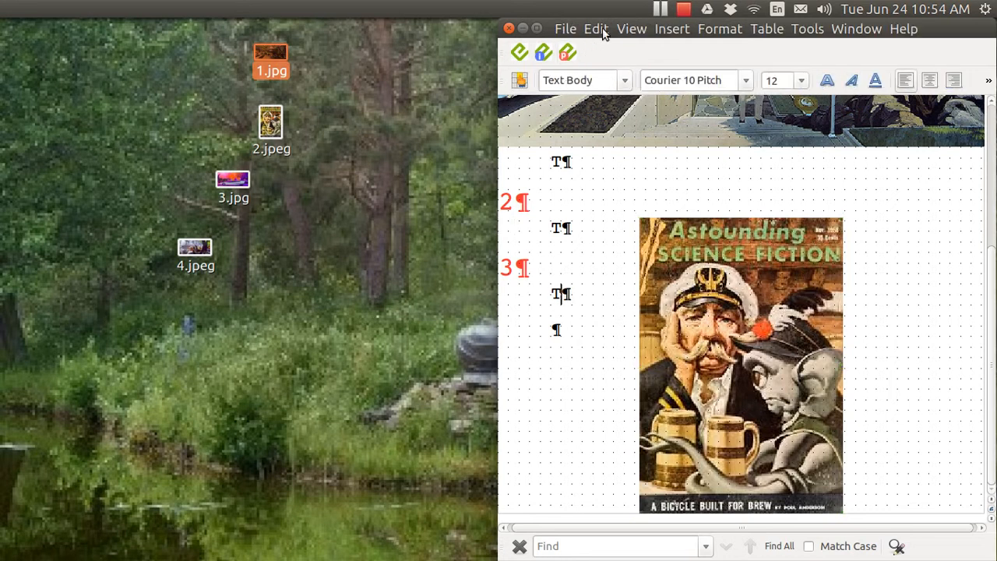
{"action": "left_click", "coordinate": [671, 29]}
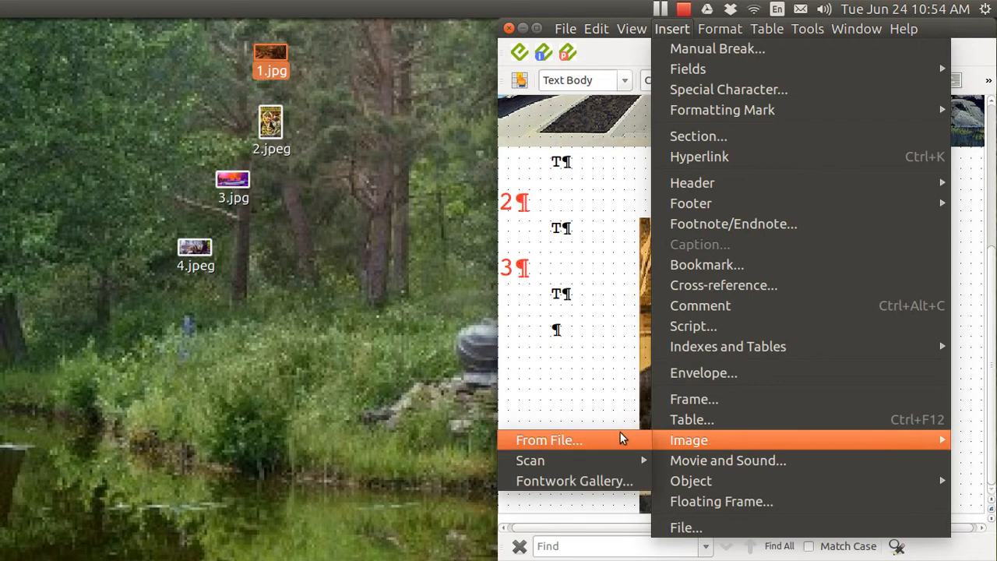
{"action": "left_click", "coordinate": [548, 440]}
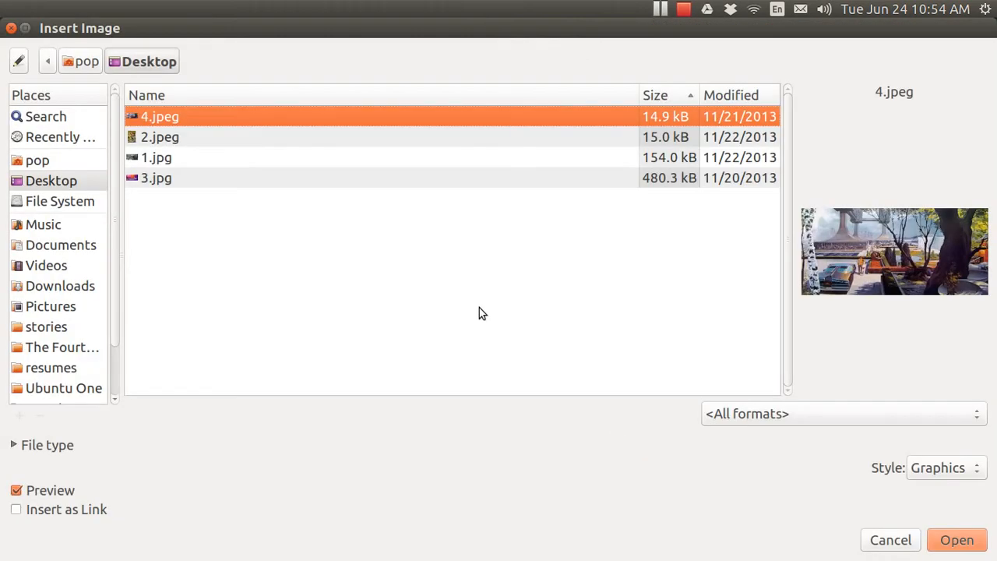
{"action": "left_click", "coordinate": [156, 178]}
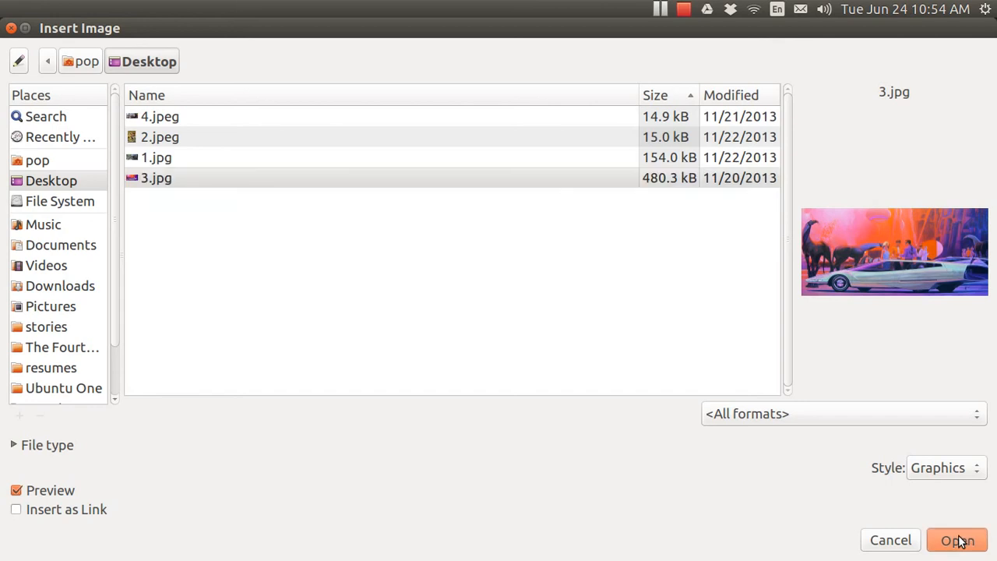
{"action": "left_click", "coordinate": [957, 540]}
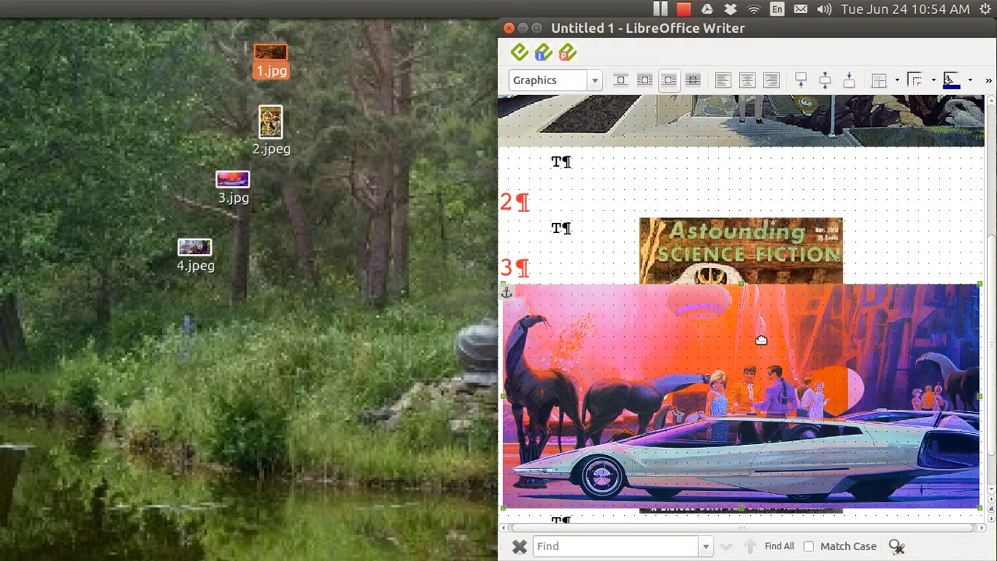
Save the document to the Desktop as 1.odt, then launch calibre.
{"action": "key", "text": "ctrl+s"}
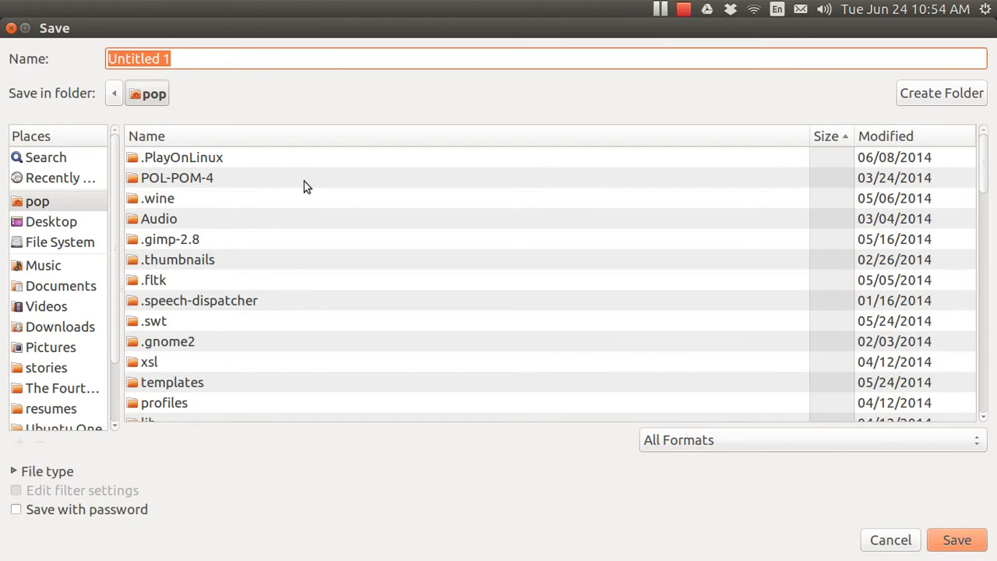
{"action": "left_click", "coordinate": [50, 221]}
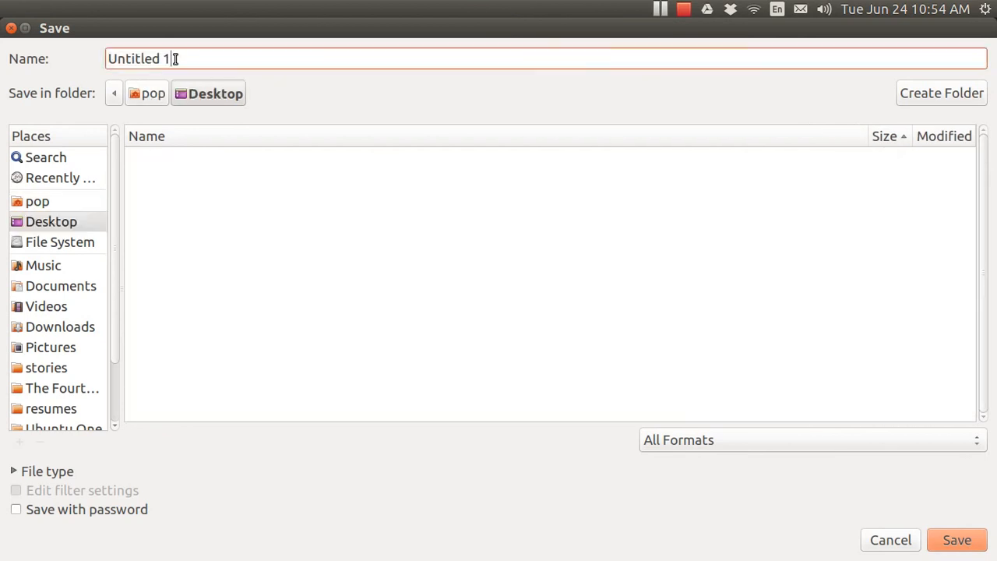
{"action": "type", "text": "1"}
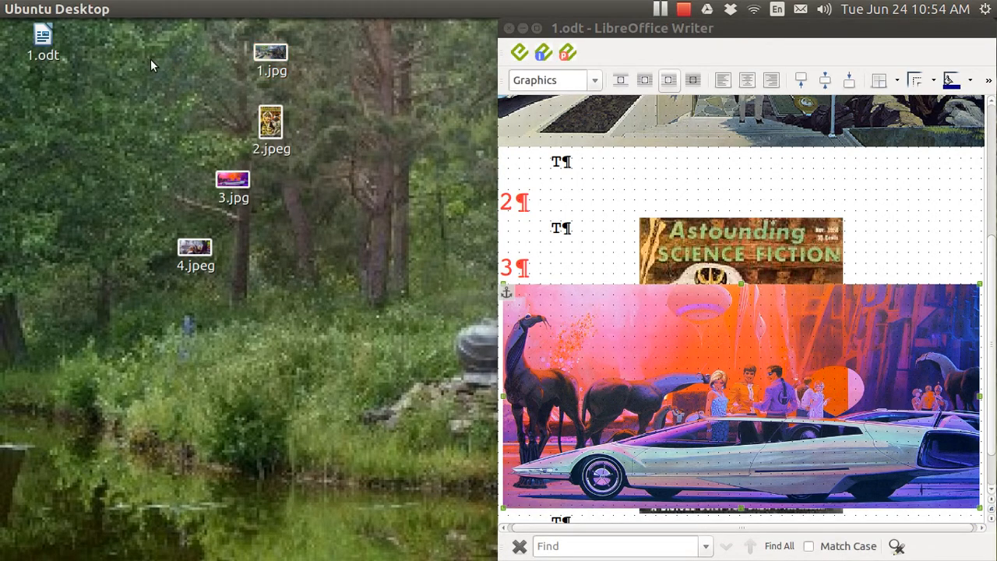
{"action": "mouse_move", "coordinate": [507, 31]}
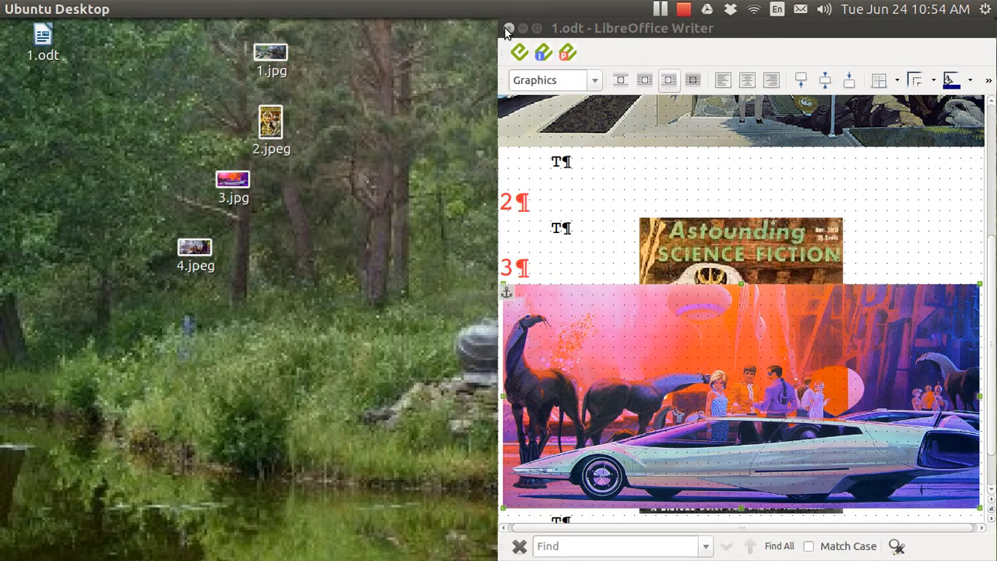
{"action": "left_click", "coordinate": [508, 28]}
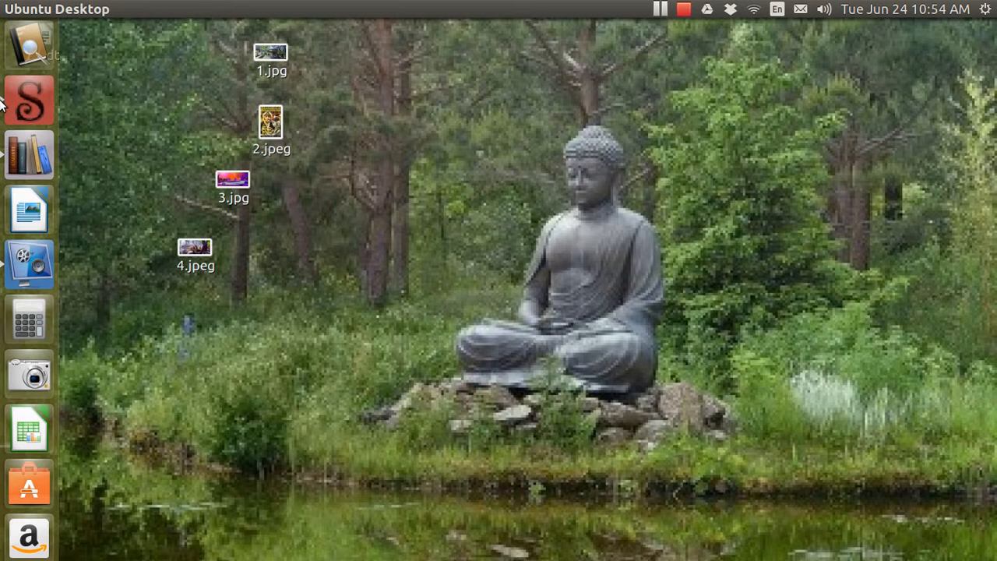
{"action": "mouse_move", "coordinate": [29, 154]}
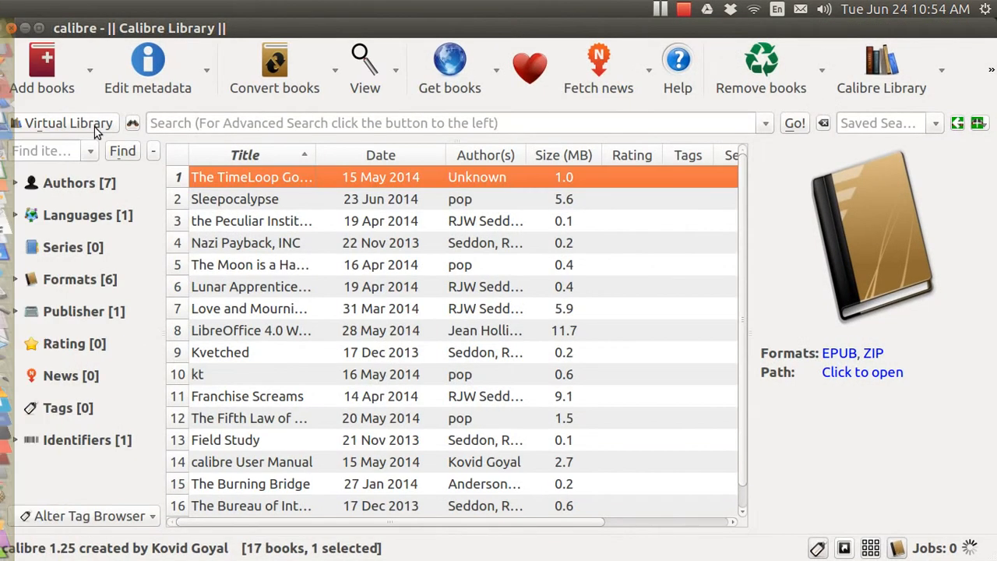
Add 1.odt to the calibre library and convert it to EPUB.
{"action": "left_click", "coordinate": [42, 70]}
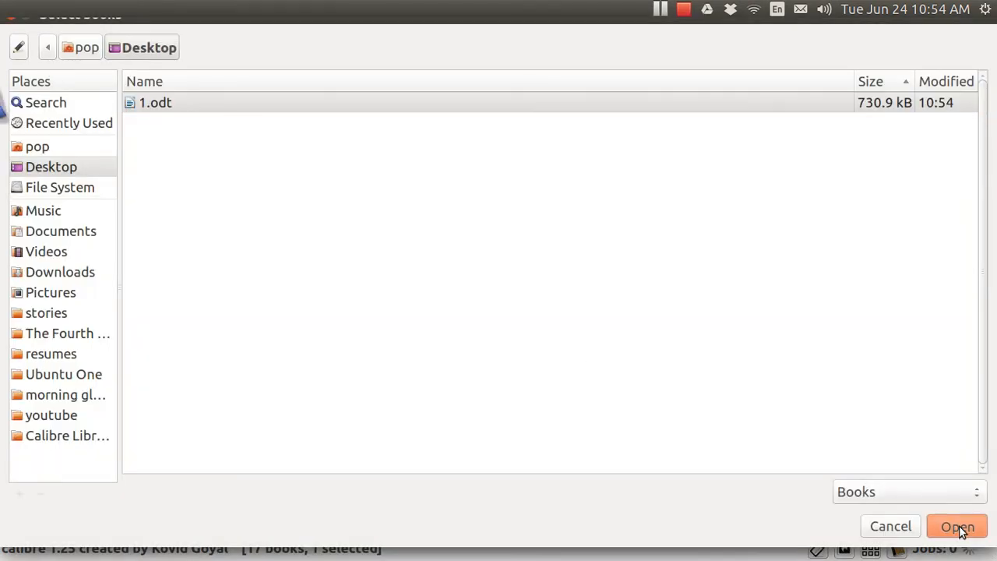
{"action": "left_click", "coordinate": [957, 526]}
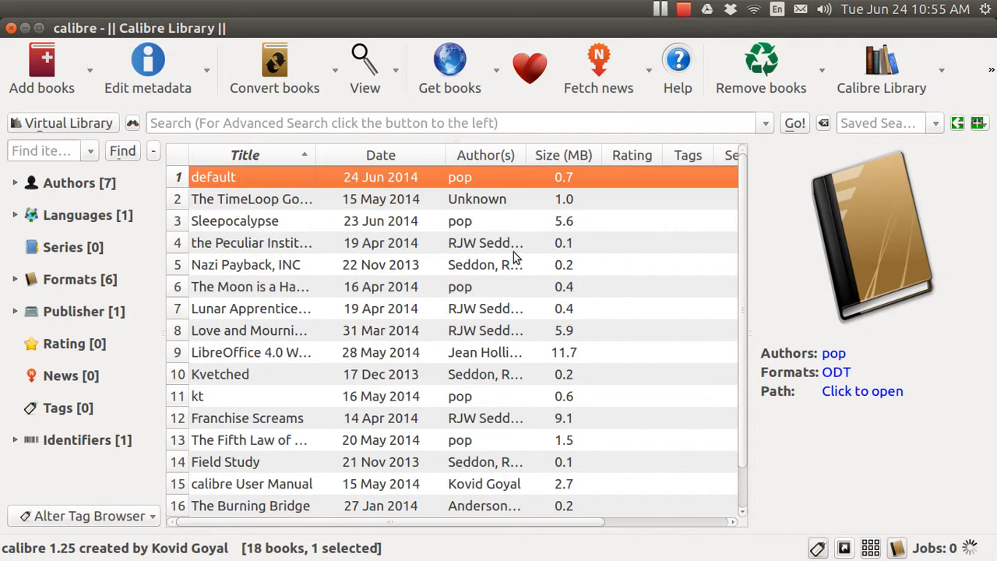
{"action": "mouse_move", "coordinate": [274, 68]}
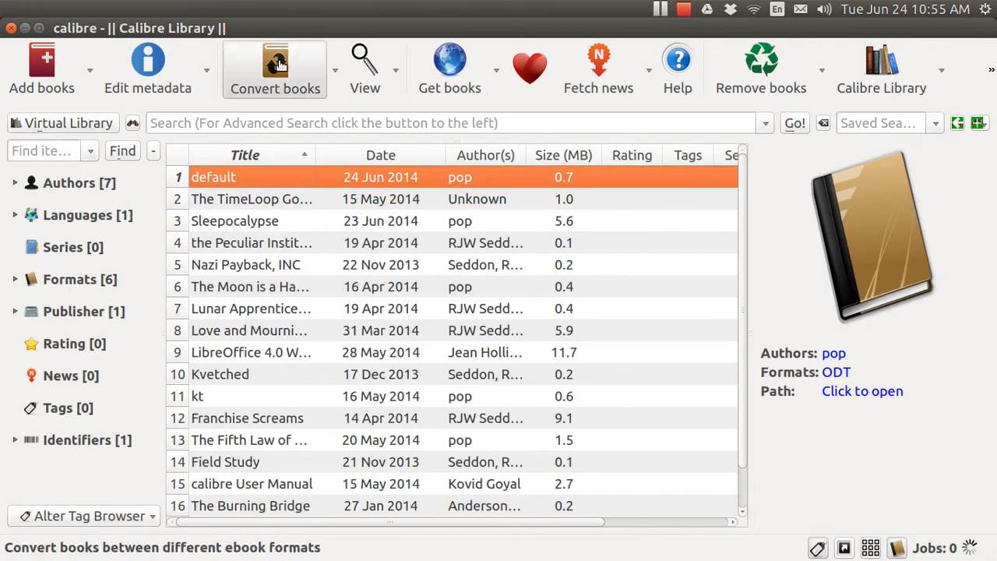
{"action": "left_click", "coordinate": [274, 69]}
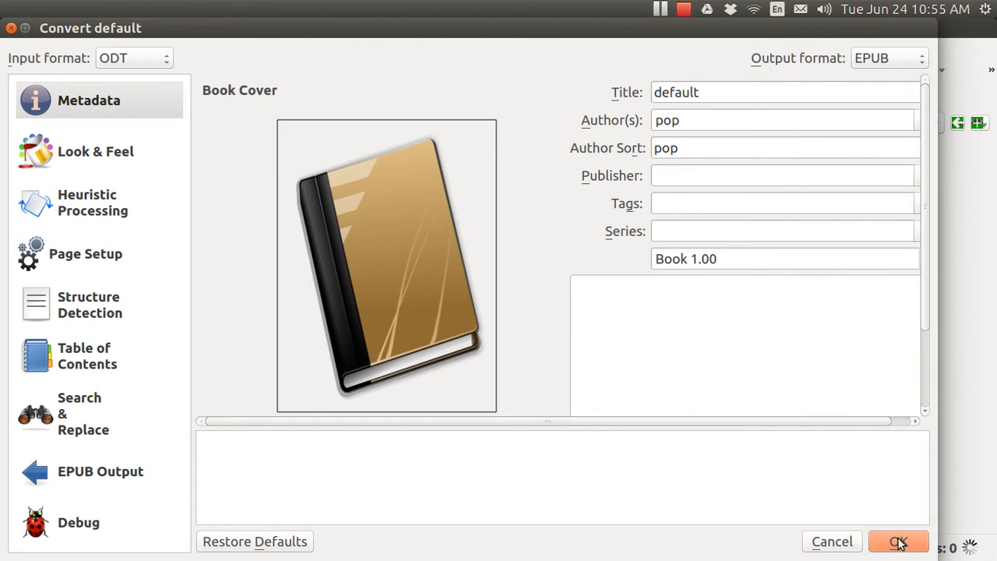
{"action": "left_click", "coordinate": [898, 541]}
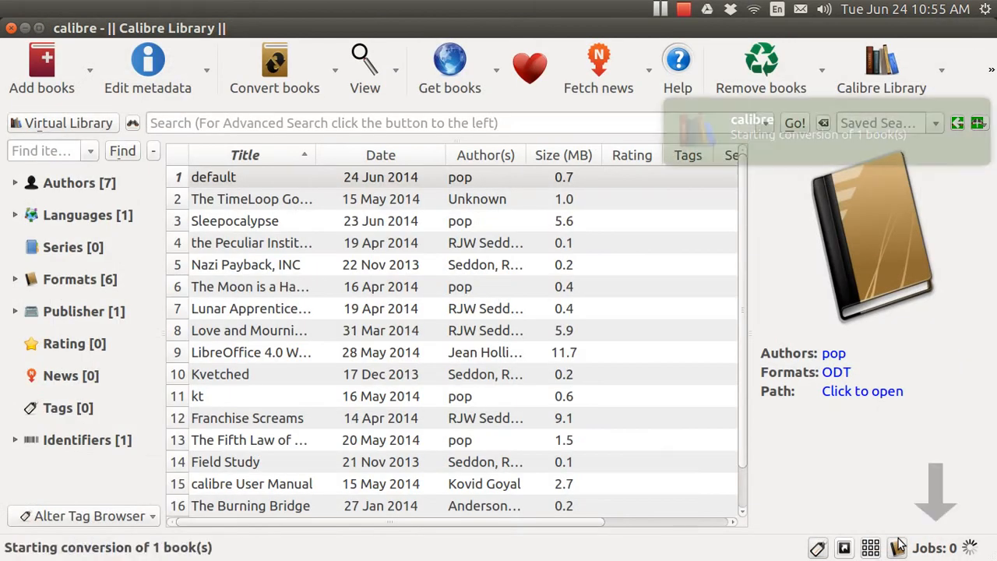
Browse Files into the calibre library's default book folder holding the EPUB.
{"action": "left_click", "coordinate": [214, 177]}
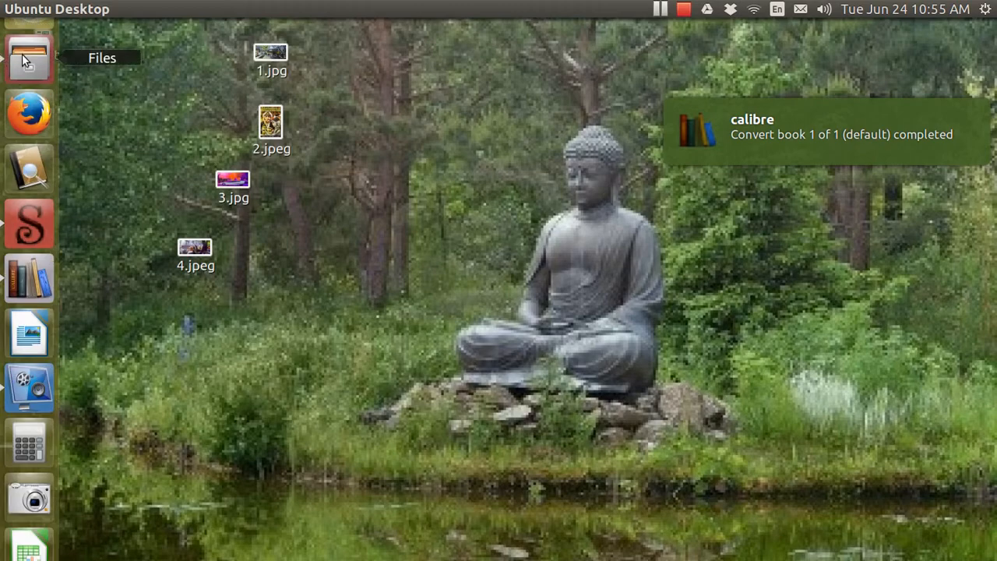
{"action": "left_click", "coordinate": [29, 58]}
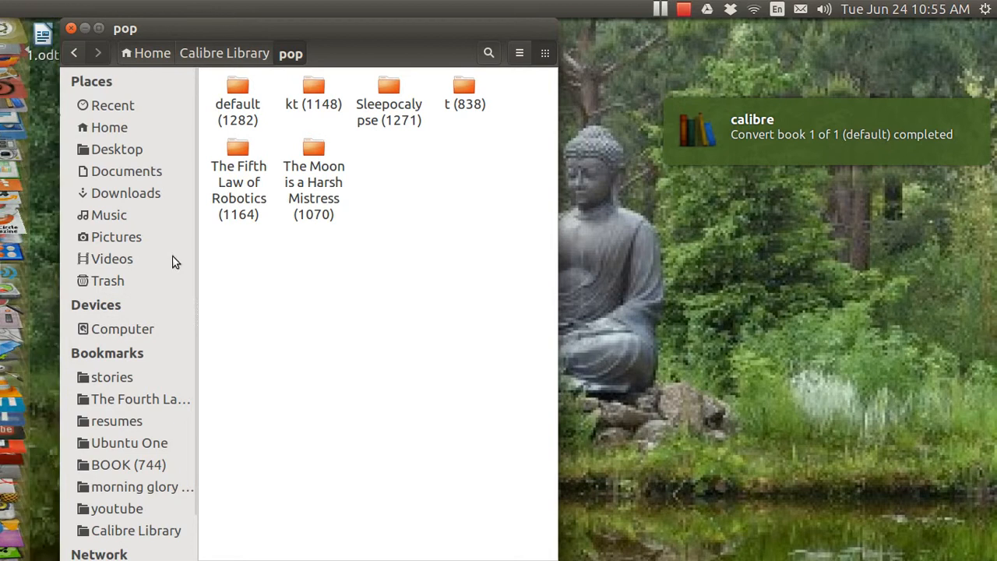
{"action": "mouse_move", "coordinate": [144, 536]}
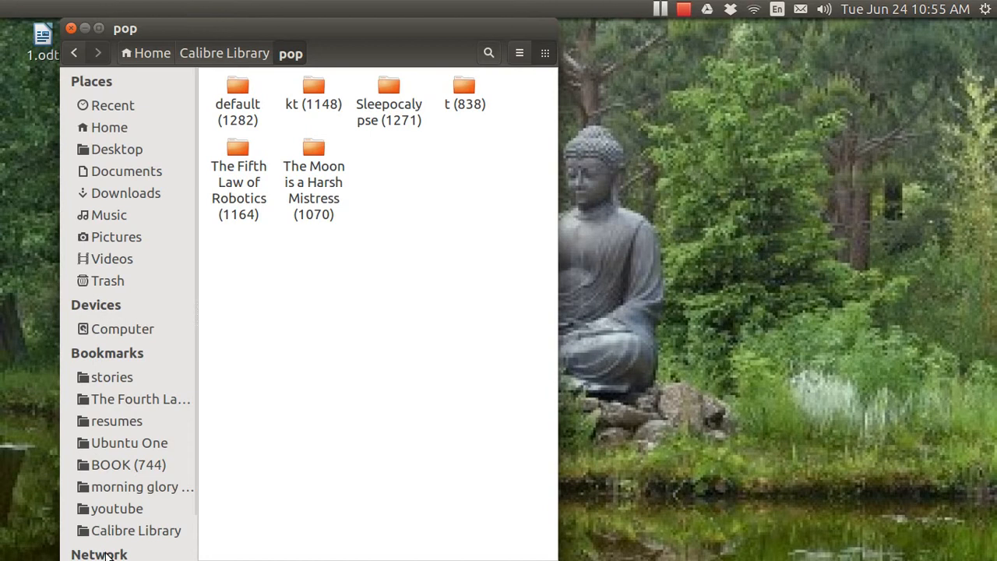
{"action": "mouse_move", "coordinate": [107, 534]}
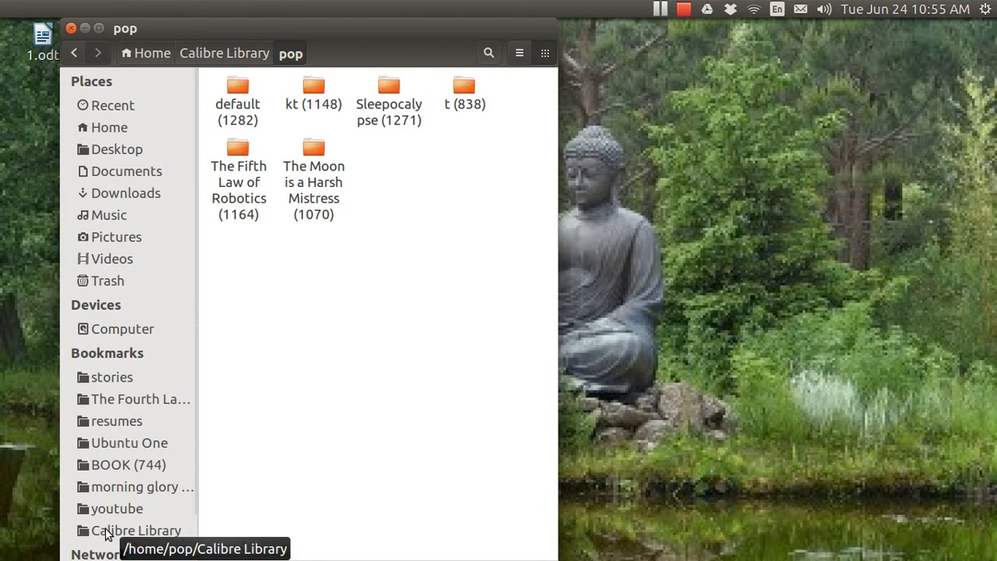
{"action": "left_click", "coordinate": [238, 90]}
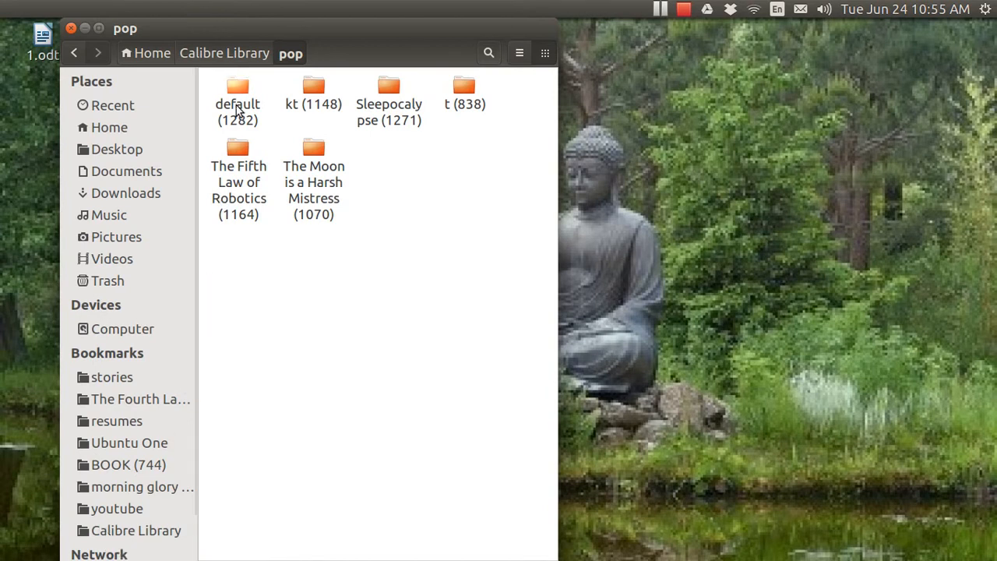
{"action": "double_click", "coordinate": [238, 94]}
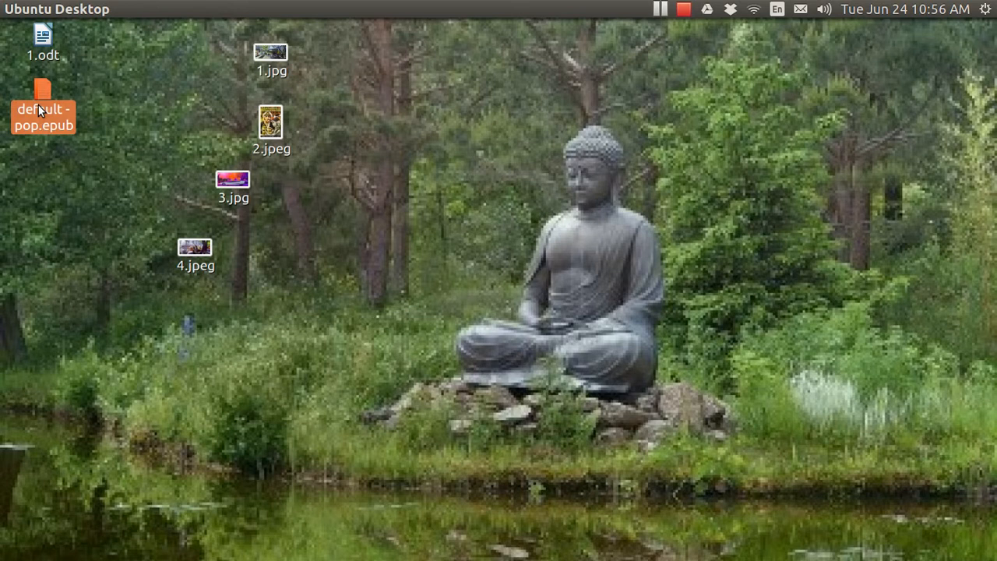
{"action": "double_click", "coordinate": [43, 109]}
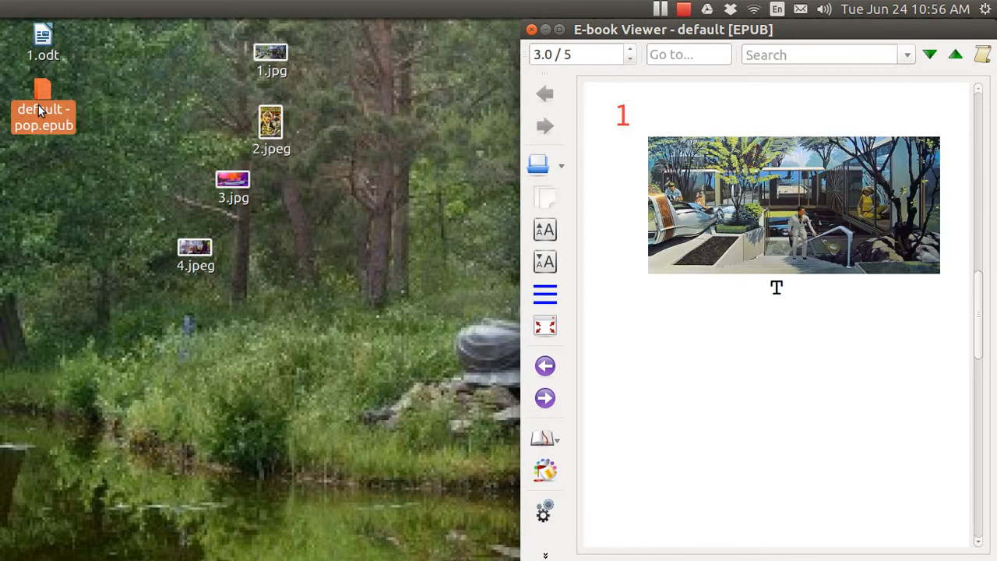
{"action": "left_click", "coordinate": [545, 125]}
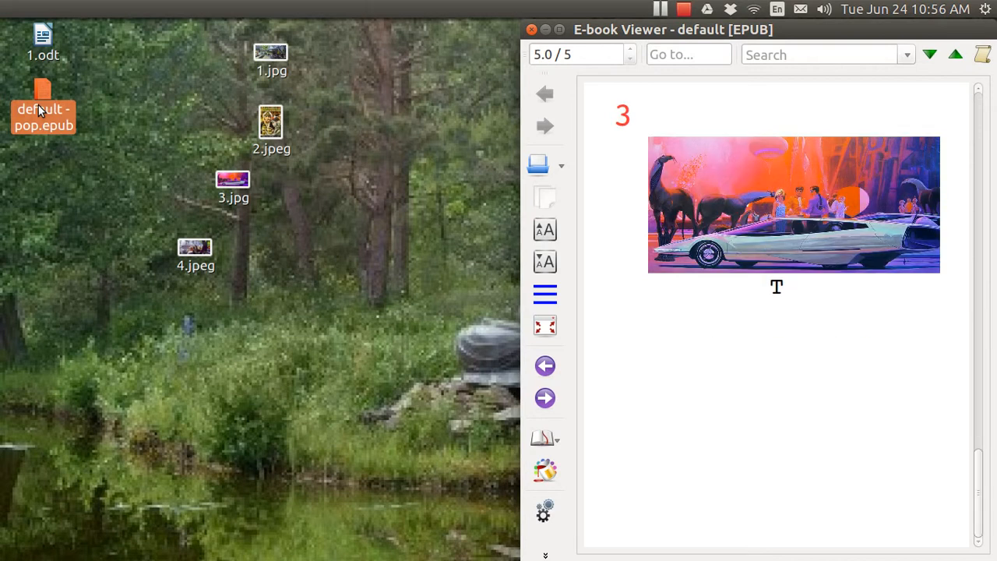
{"action": "mouse_move", "coordinate": [462, 65]}
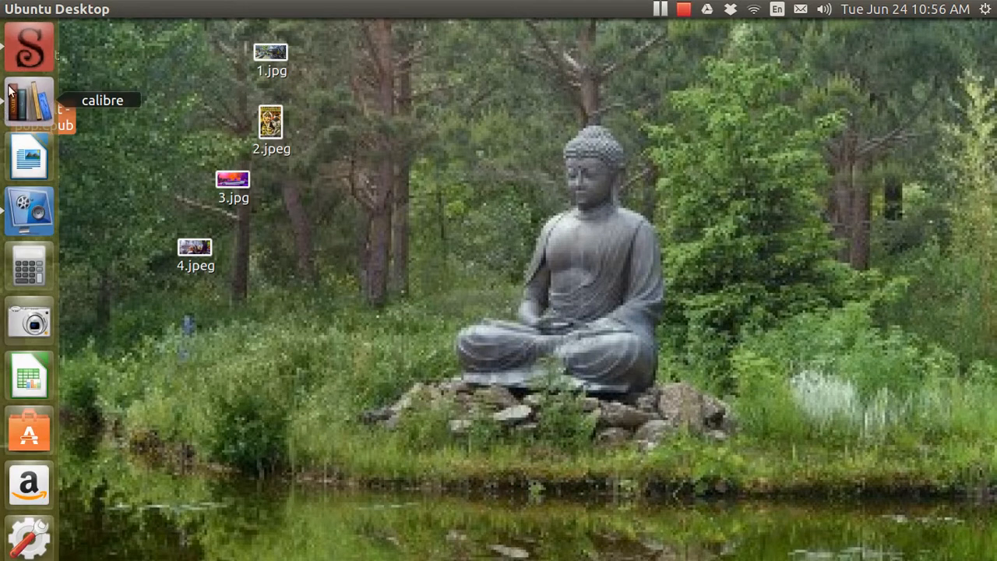
{"action": "left_click", "coordinate": [29, 46]}
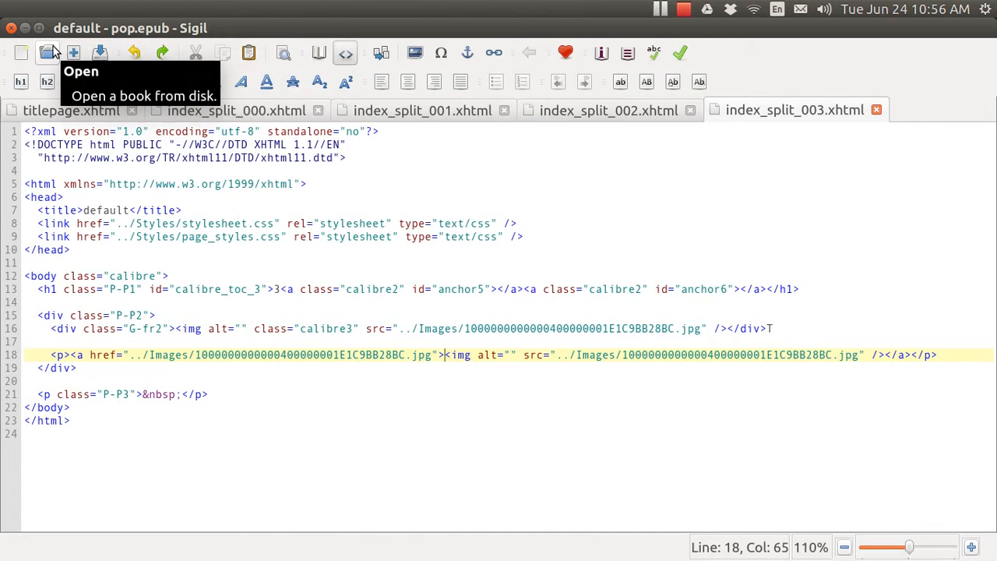
Open default - pop.epub in Sigil and show its cover in Book View.
{"action": "left_click", "coordinate": [47, 52]}
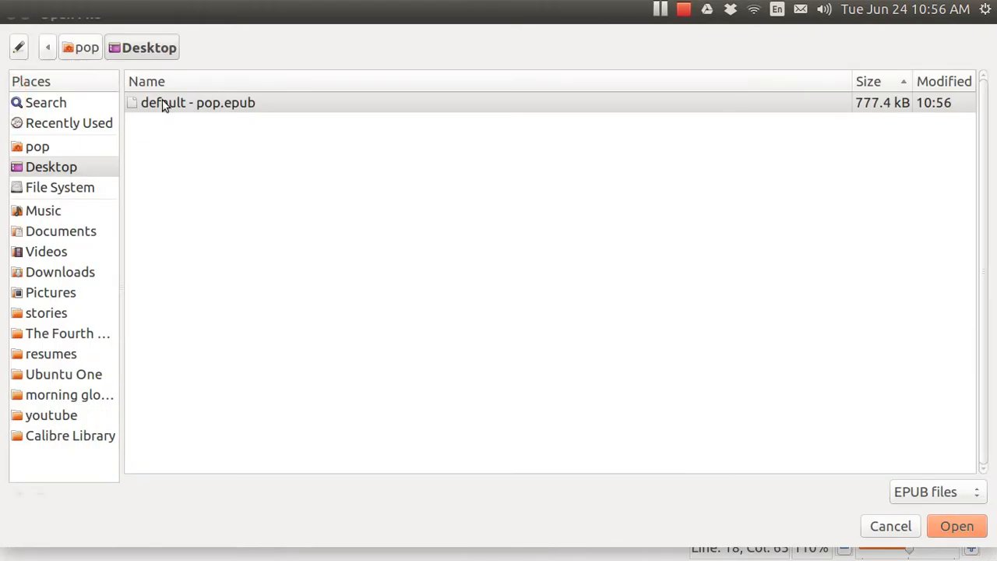
{"action": "left_click", "coordinate": [197, 102]}
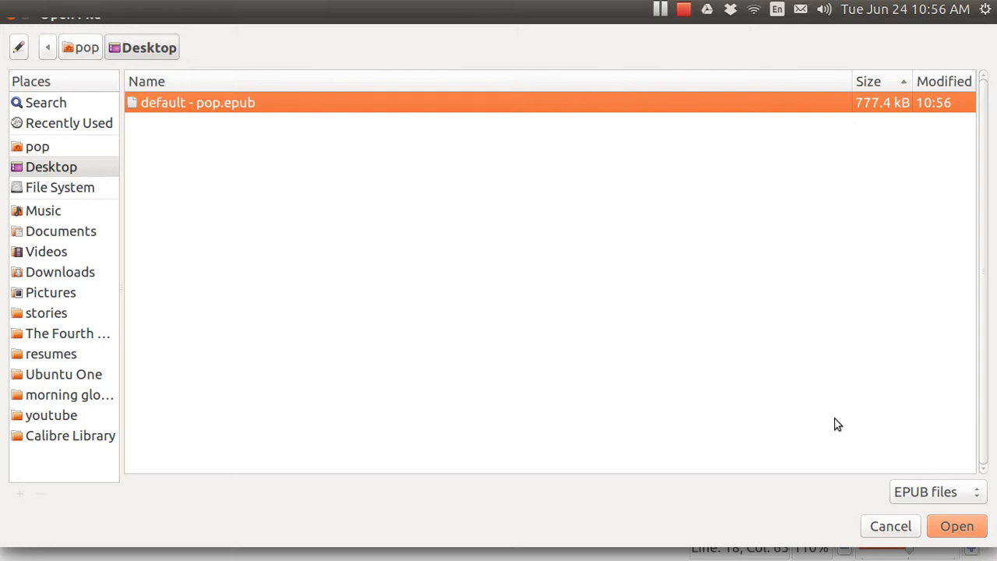
{"action": "left_click", "coordinate": [957, 526]}
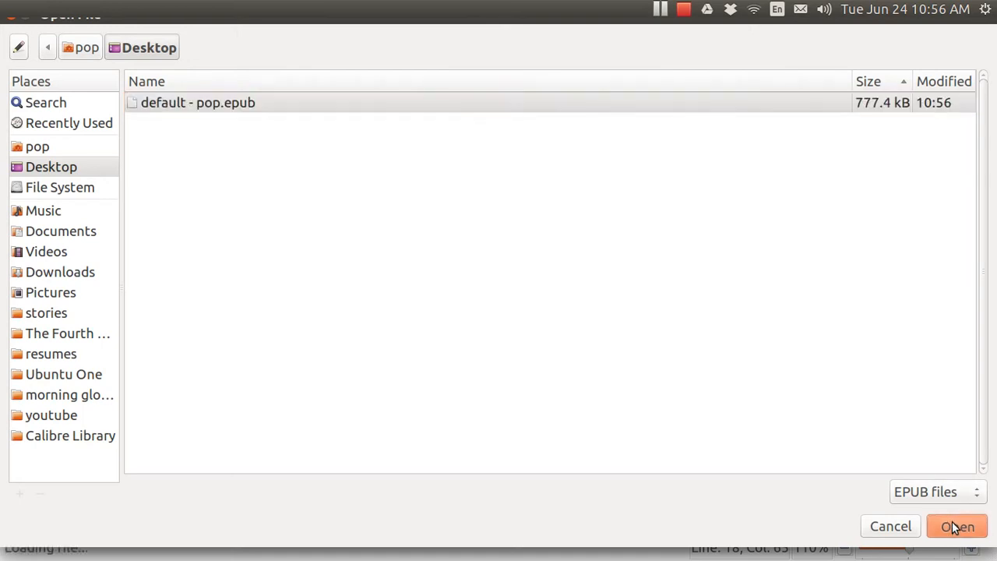
{"action": "left_click", "coordinate": [958, 526]}
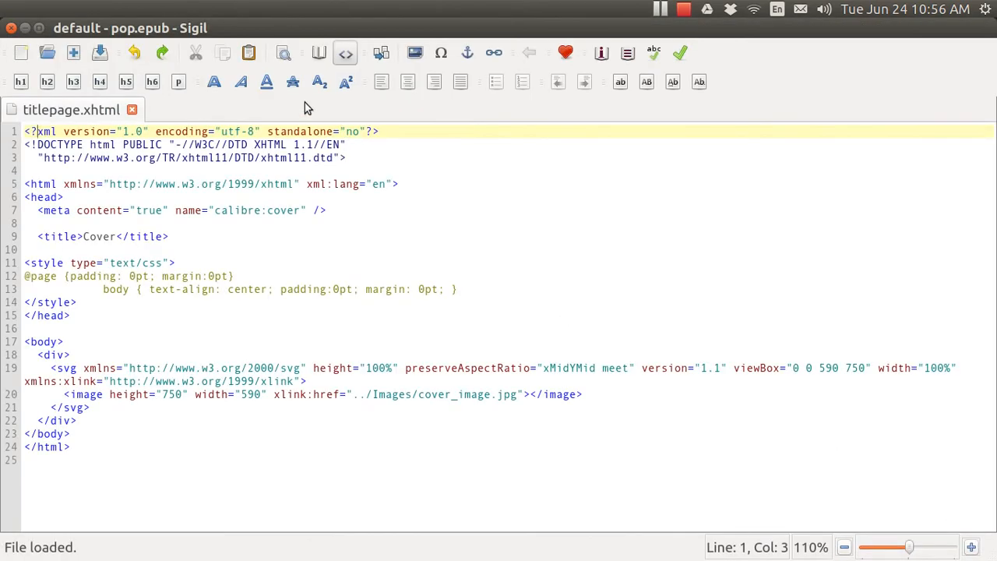
{"action": "left_click", "coordinate": [318, 52]}
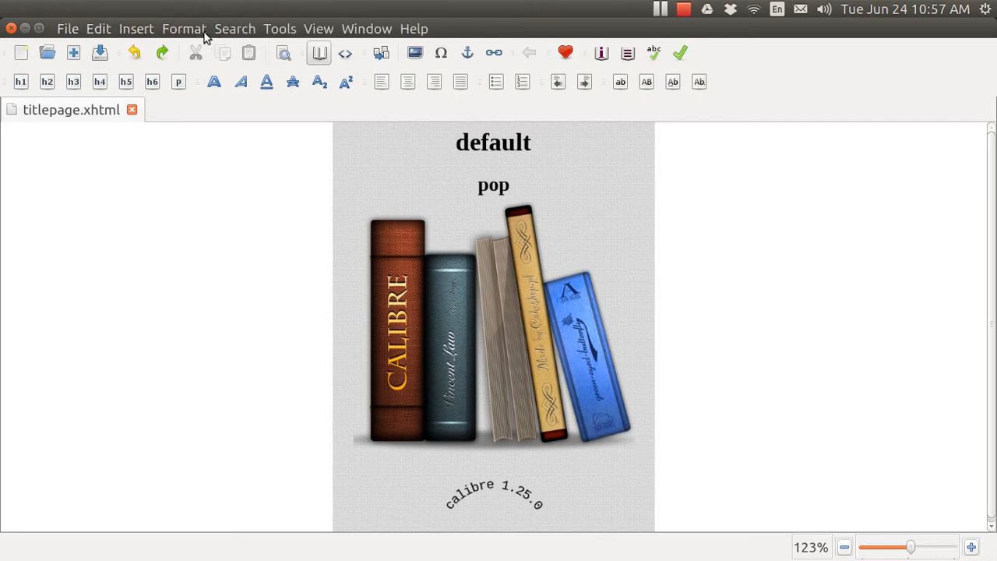
{"action": "mouse_move", "coordinate": [318, 35]}
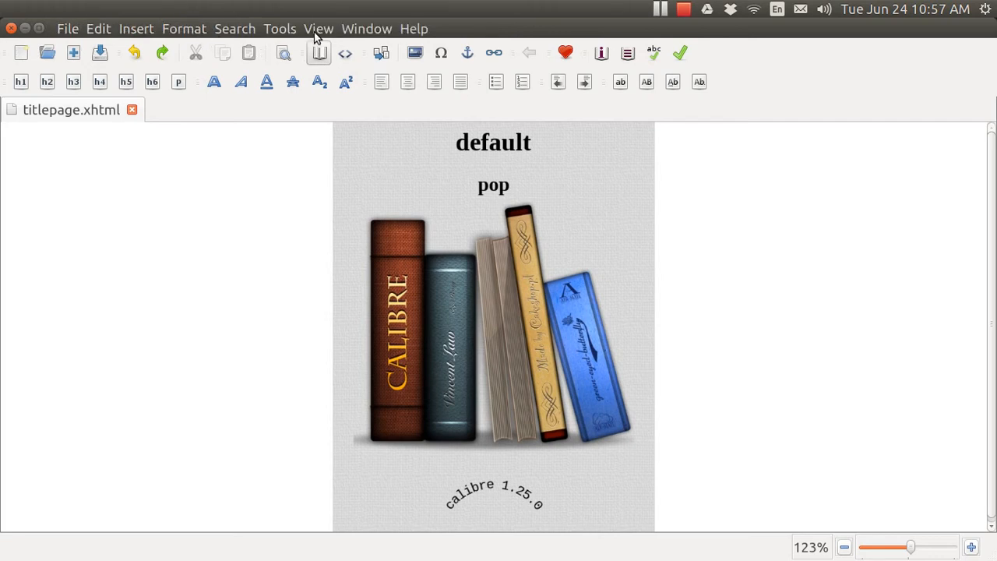
Show the Table Of Contents, open chapters 1, 2 and 3, and view chapter 3 as code.
{"action": "left_click", "coordinate": [319, 29]}
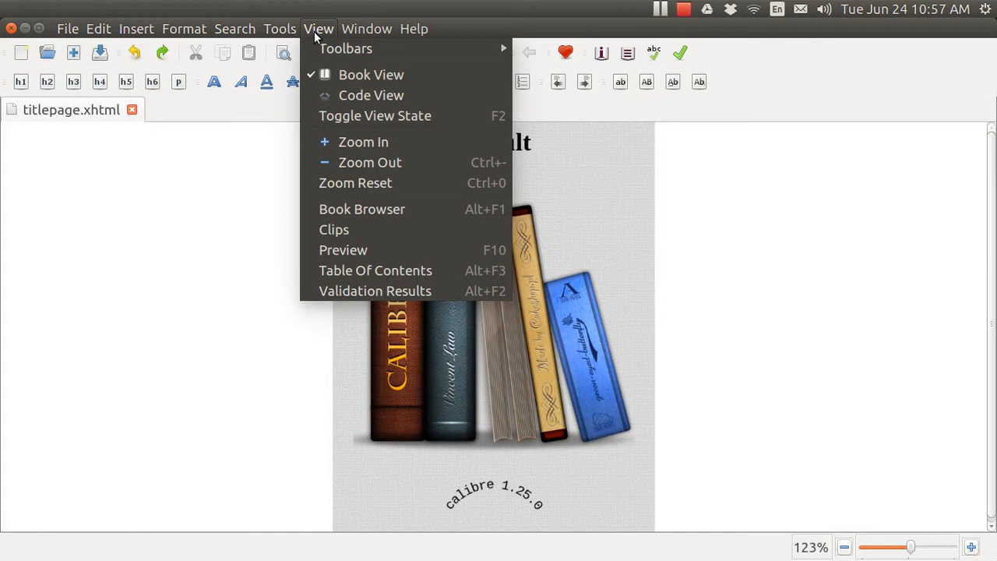
{"action": "mouse_move", "coordinate": [351, 250]}
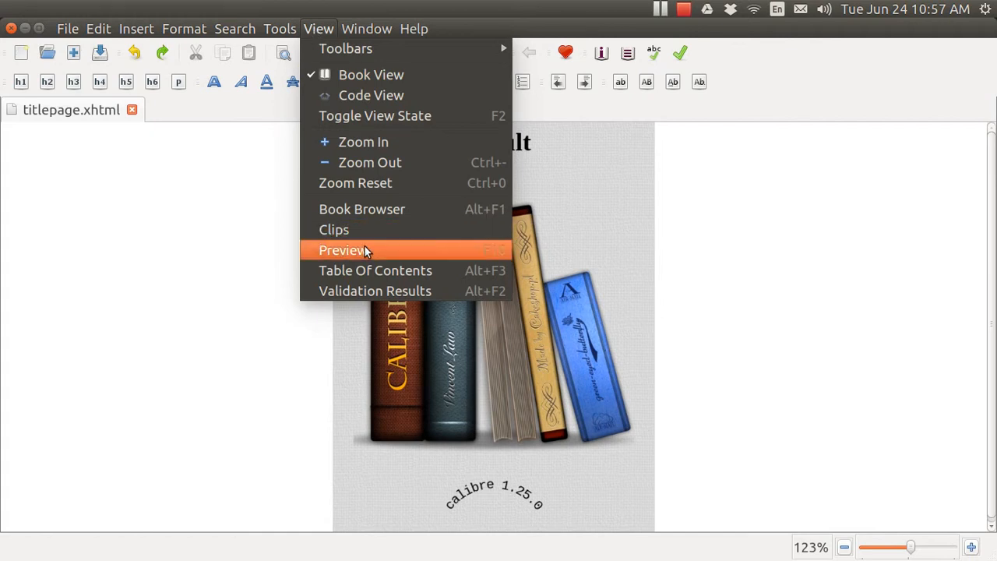
{"action": "left_click", "coordinate": [375, 271]}
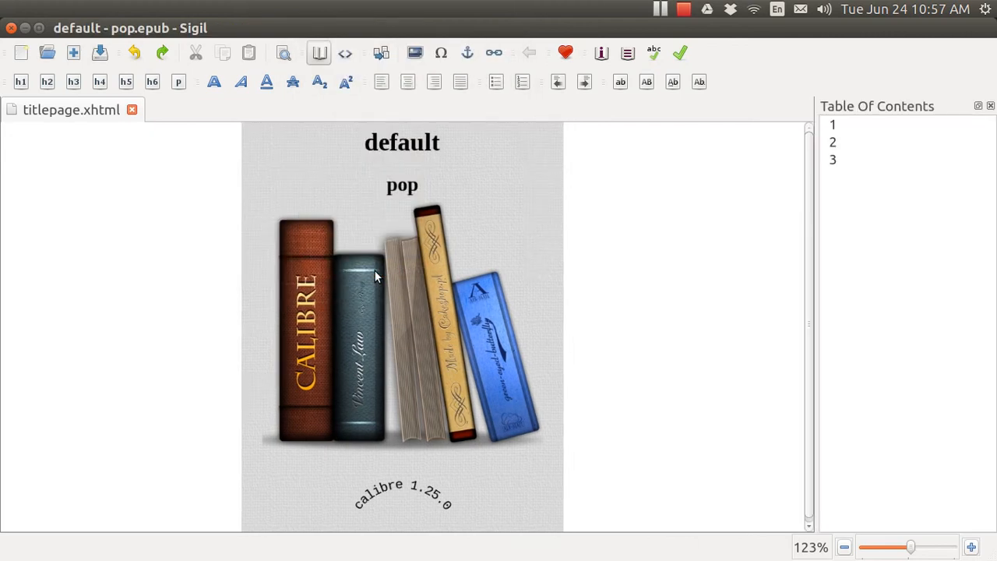
{"action": "mouse_move", "coordinate": [795, 155]}
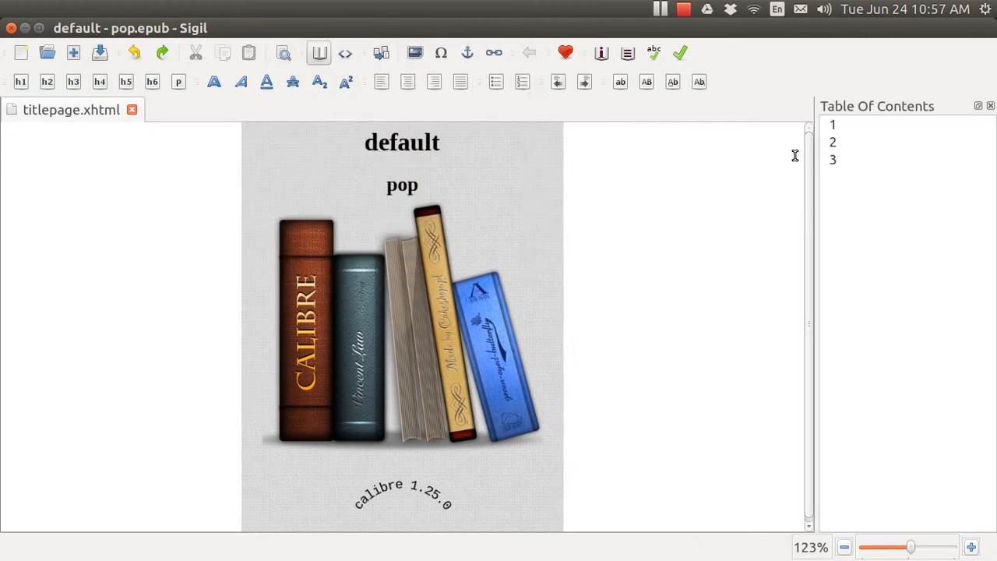
{"action": "left_click", "coordinate": [833, 125]}
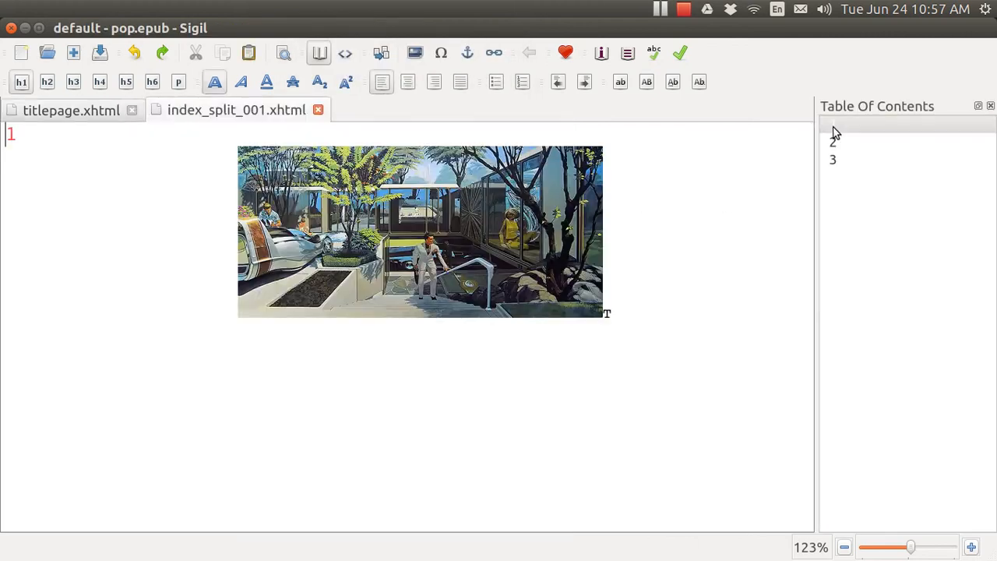
{"action": "left_click", "coordinate": [833, 141]}
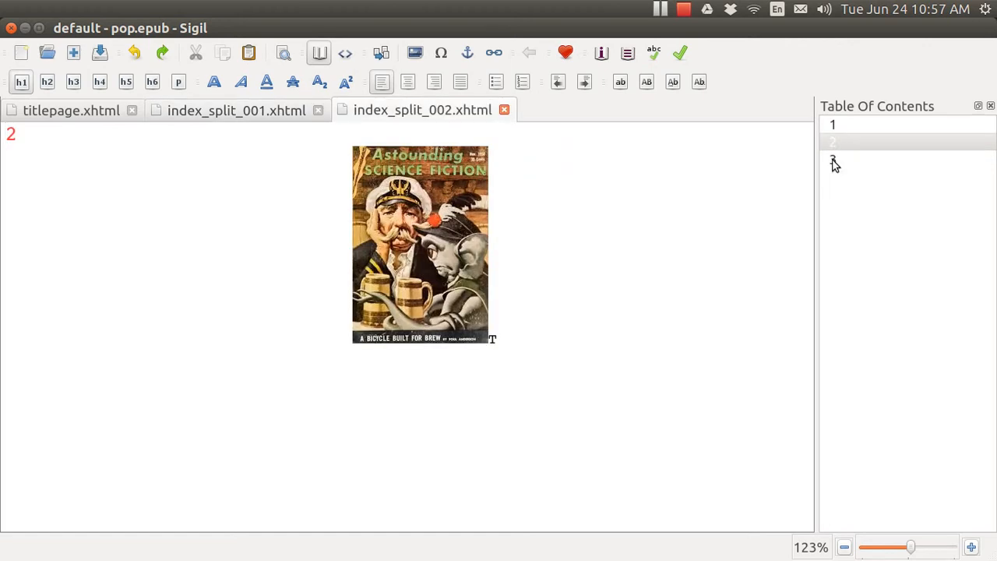
{"action": "left_click", "coordinate": [833, 160]}
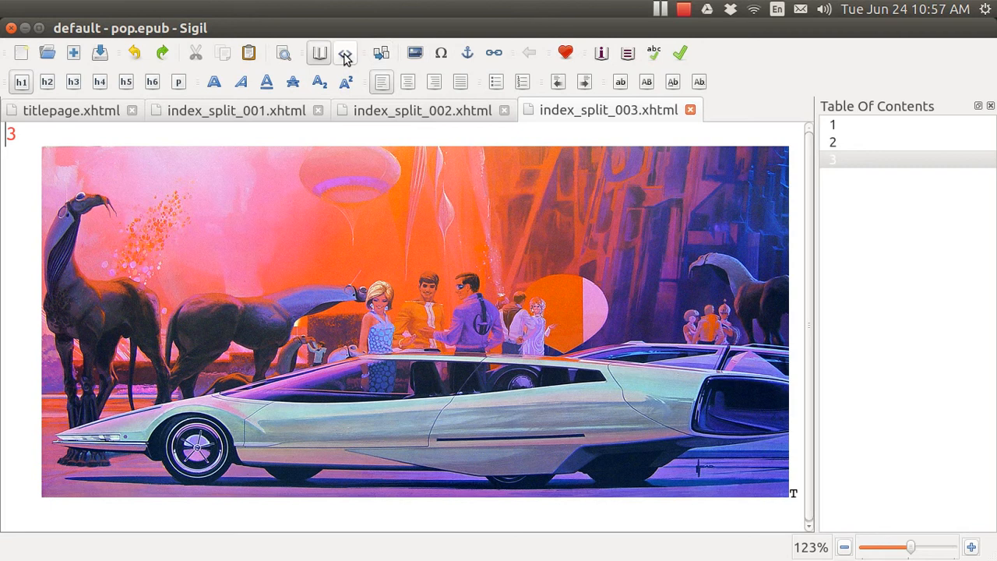
{"action": "left_click", "coordinate": [345, 52]}
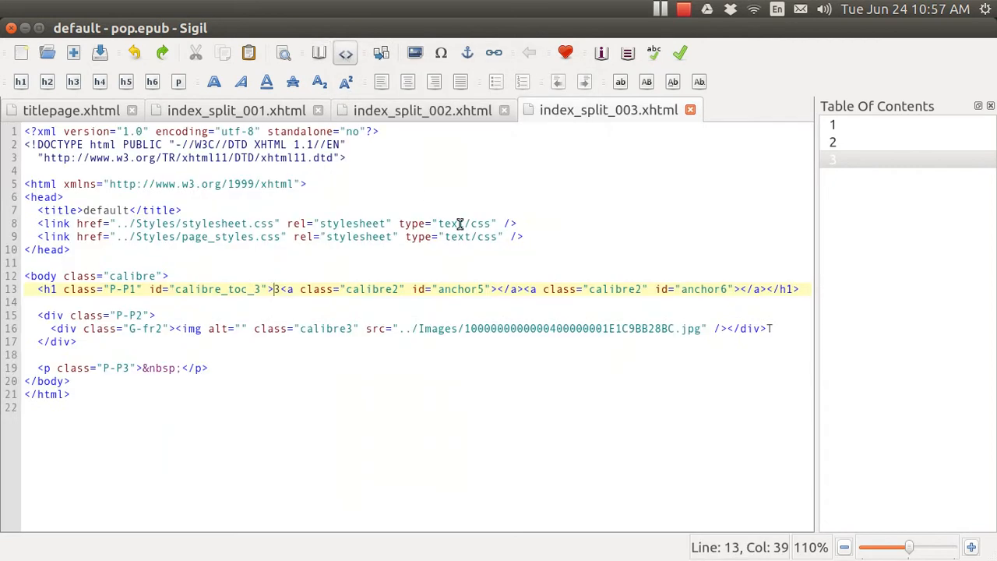
{"action": "mouse_move", "coordinate": [574, 274]}
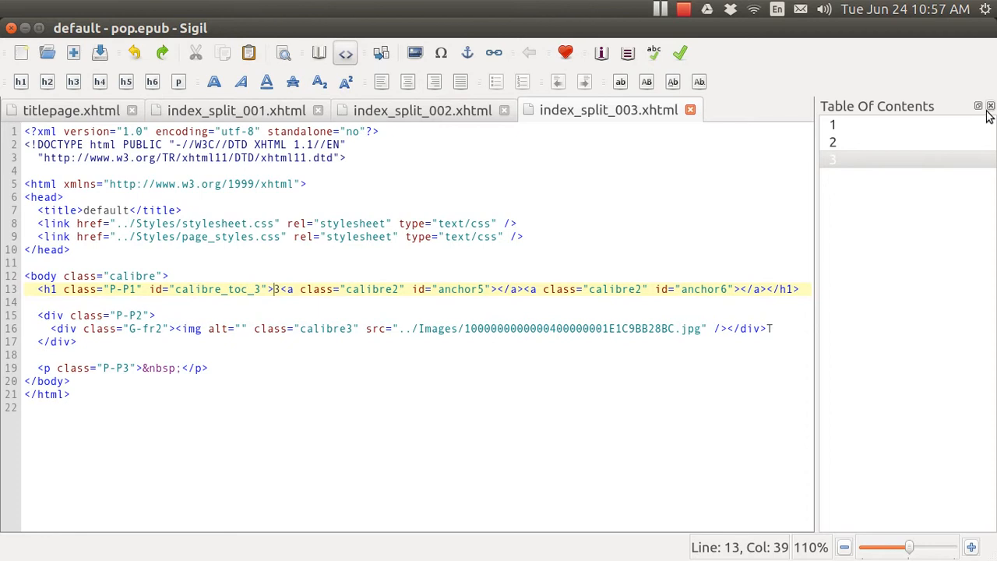
Close the Table Of Contents dock.
{"action": "left_click", "coordinate": [990, 106]}
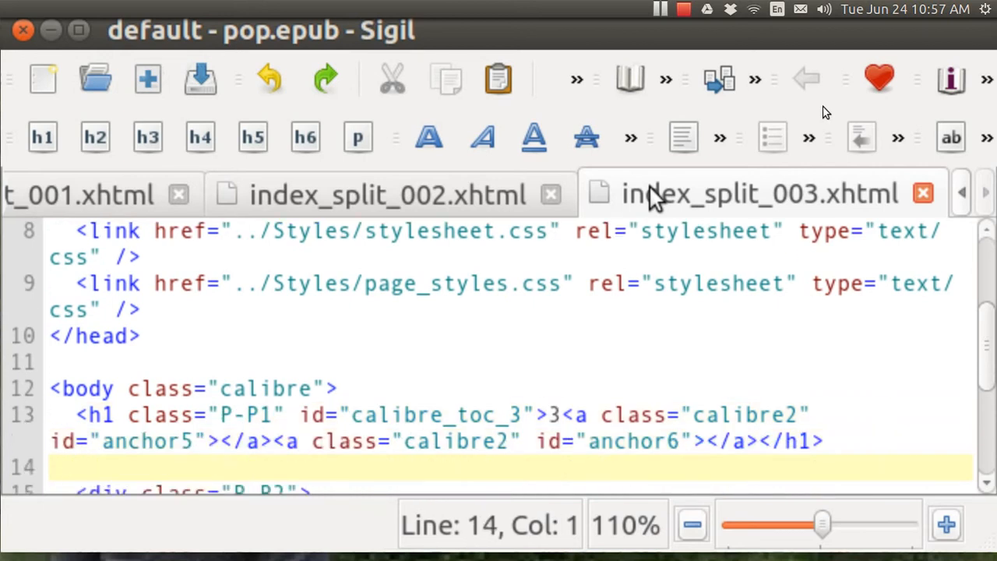
Type '<p><a href=' on a new line and select the picture's src path.
{"action": "scroll", "scroll_direction": "down", "scroll_amount": 3}
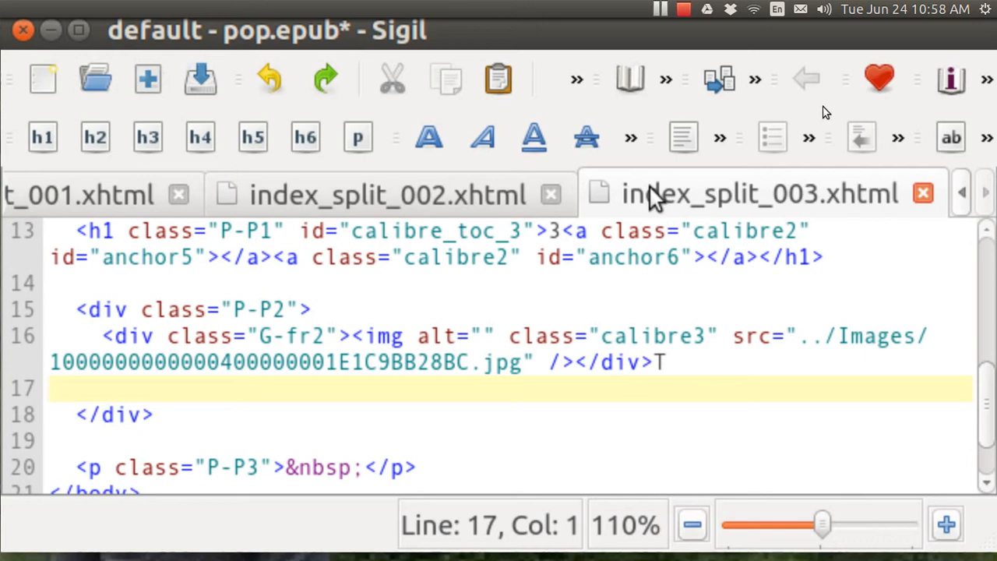
{"action": "type", "text": "<"}
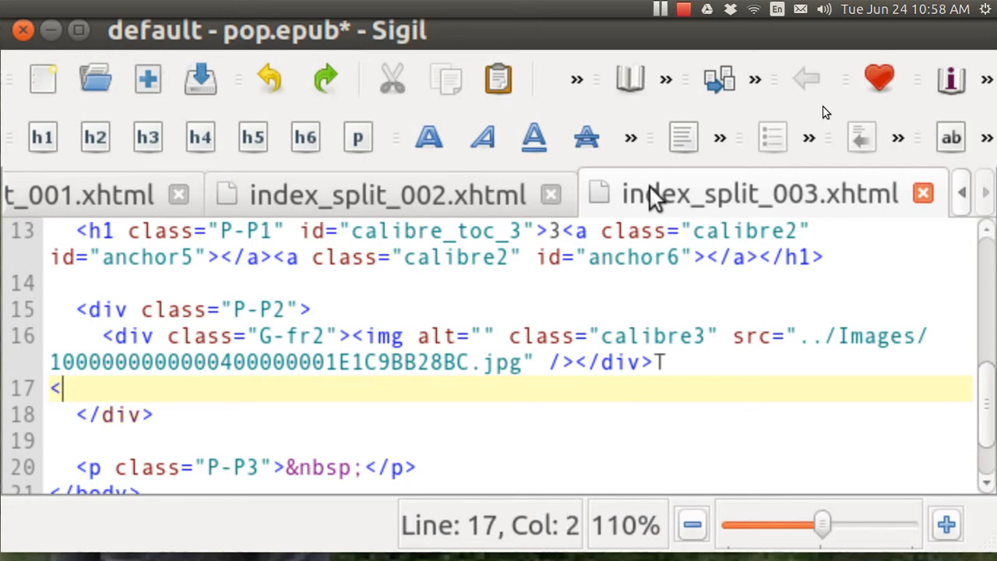
{"action": "type", "text": "p>"}
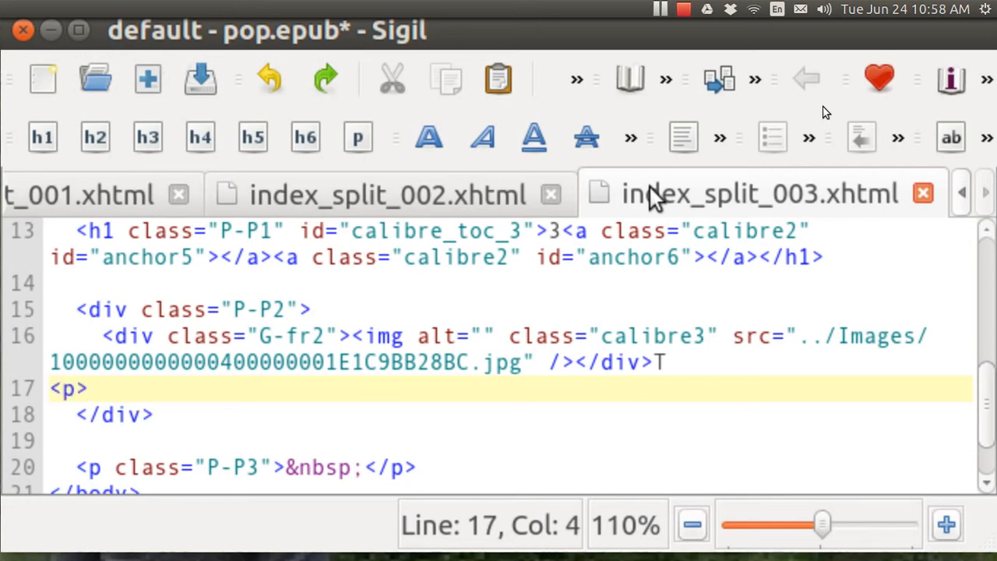
{"action": "type", "text": "<"}
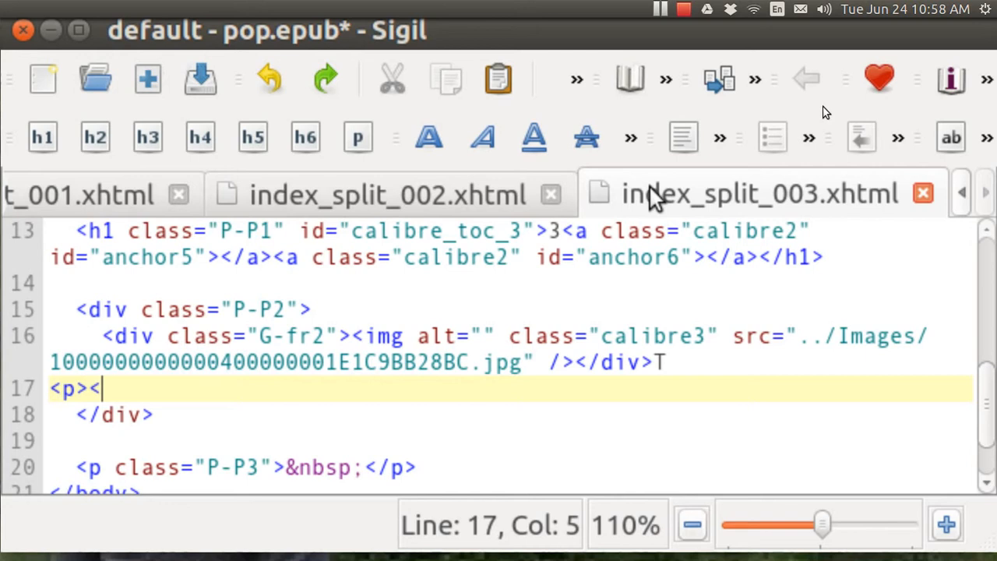
{"action": "type", "text": "a h"}
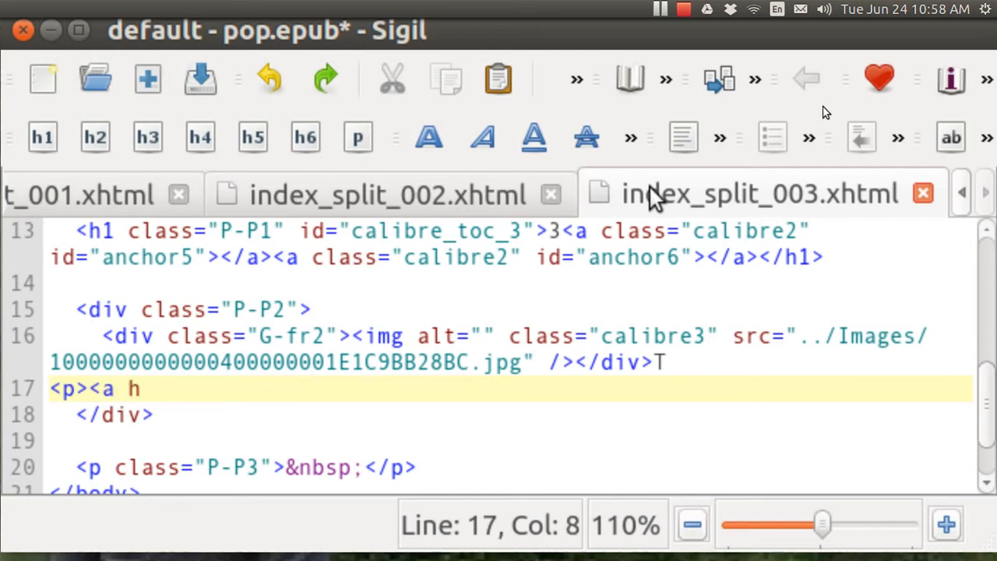
{"action": "type", "text": "e"}
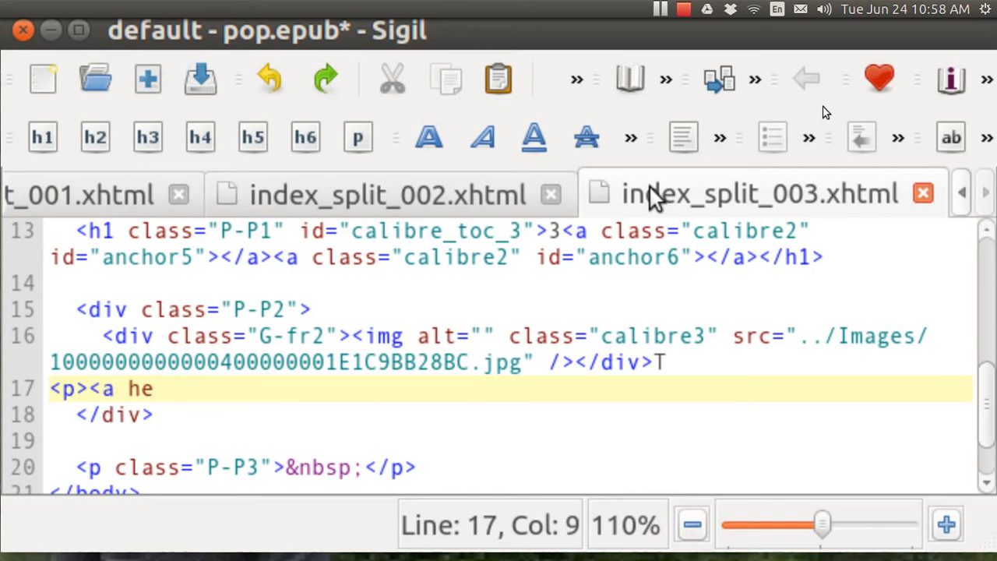
{"action": "type", "text": "ref"}
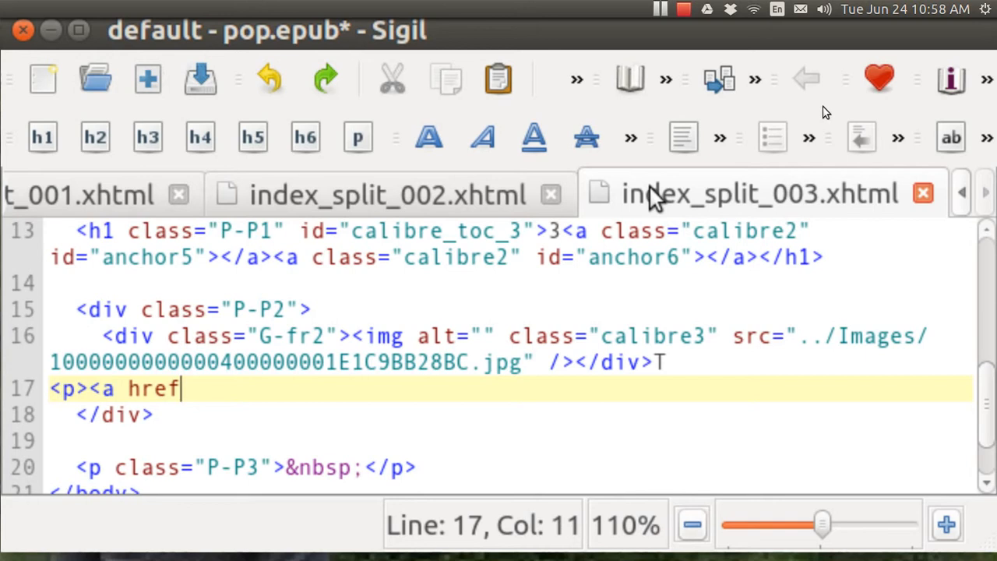
{"action": "type", "text": "="}
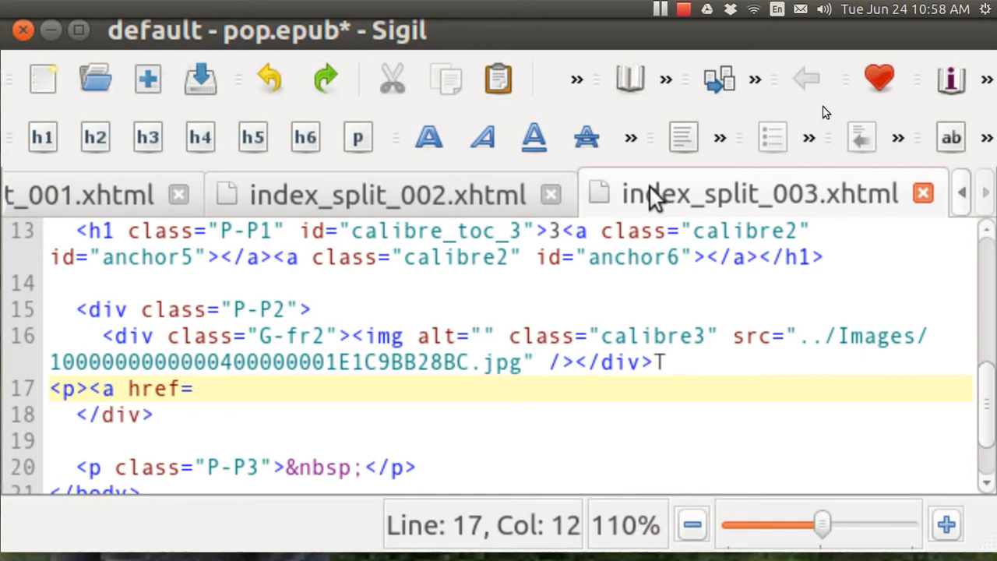
{"action": "mouse_move", "coordinate": [829, 282]}
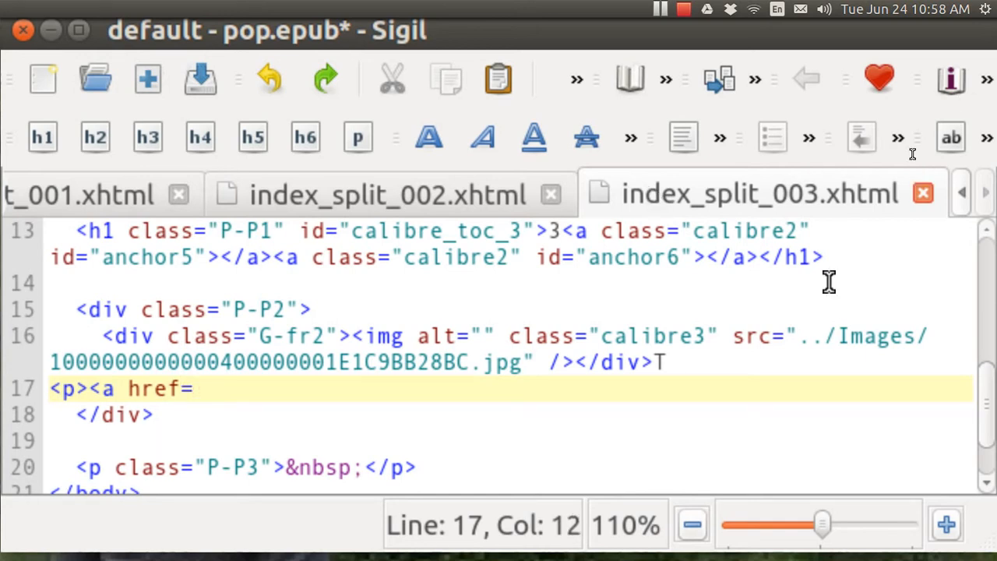
{"action": "left_click", "coordinate": [783, 335]}
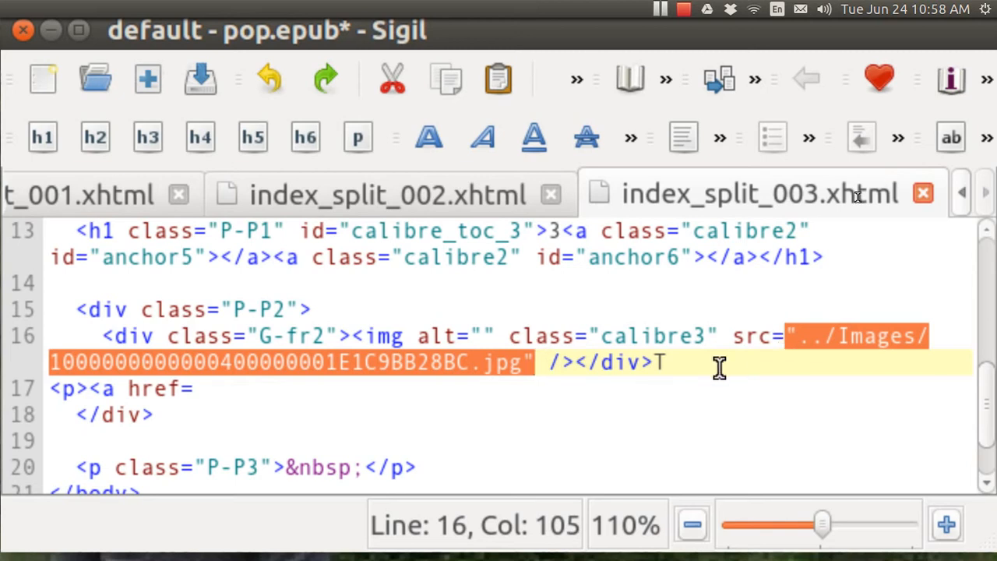
{"action": "left_click", "coordinate": [205, 389]}
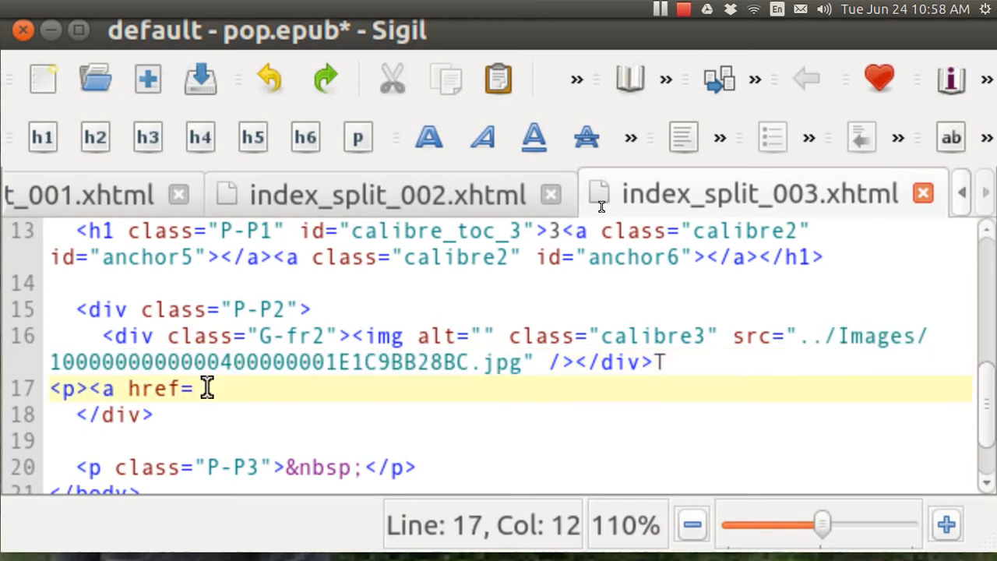
{"action": "type", "text": "\"../Images/10000000000000400000001E1C9BB28BC.jpg\""}
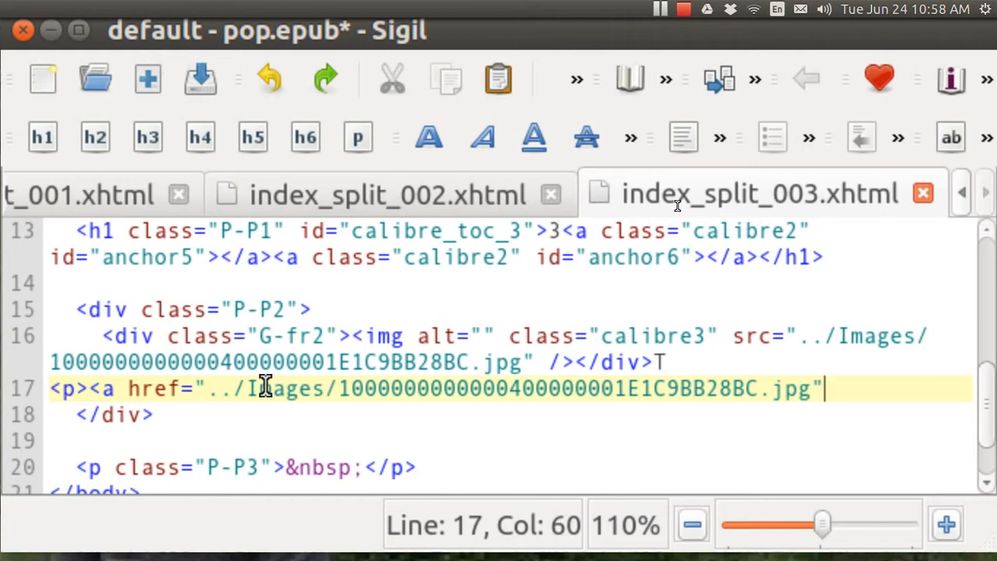
{"action": "type", "text": ">"}
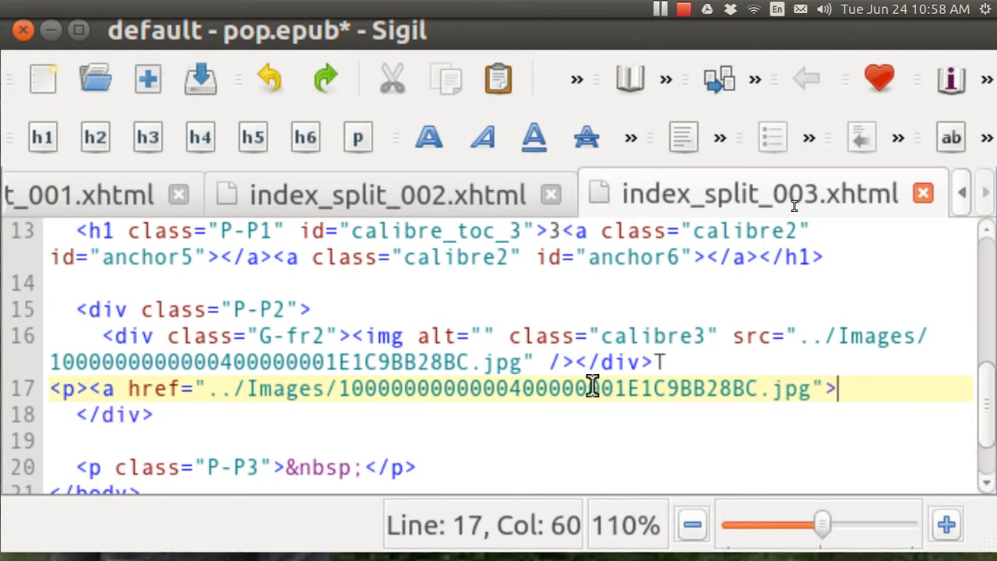
{"action": "type", "text": "<"}
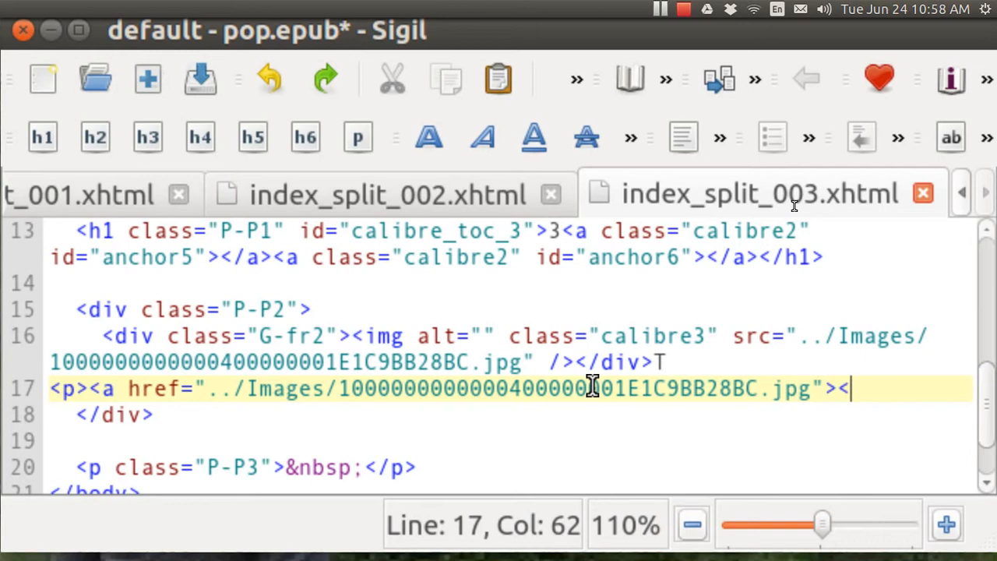
{"action": "type", "text": "img alt=\""}
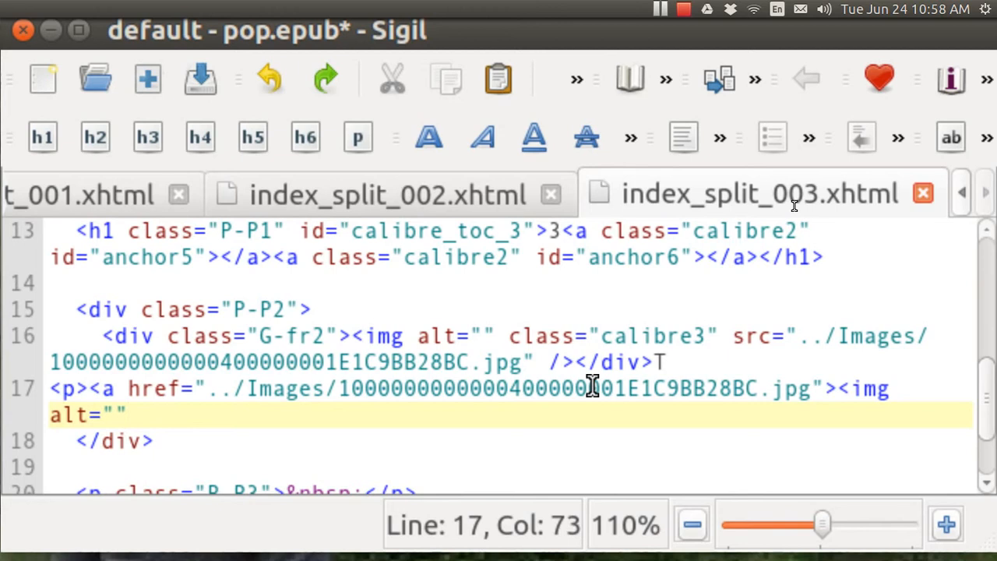
{"action": "type", "text": "s"}
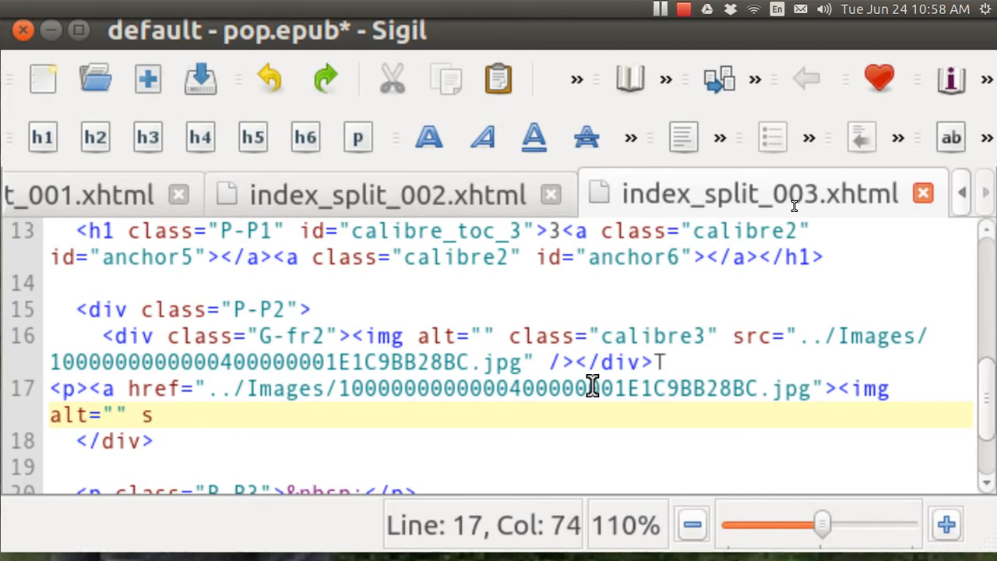
{"action": "type", "text": "rc"}
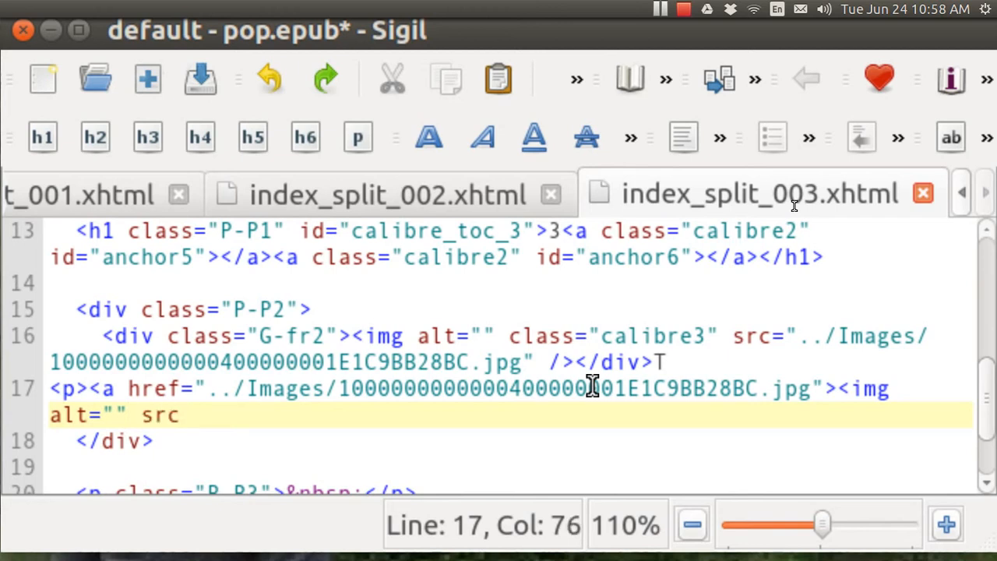
{"action": "type", "text": "="}
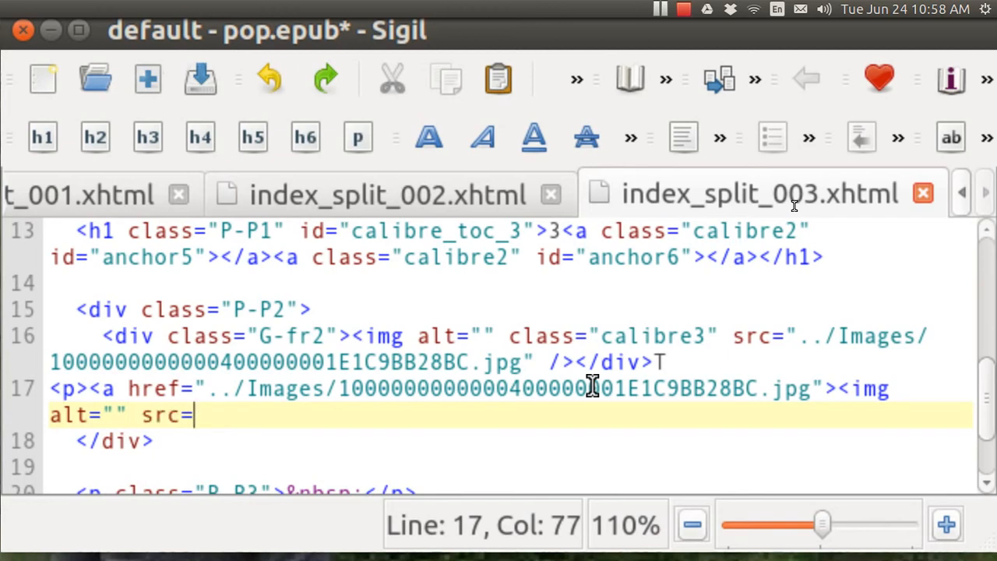
{"action": "type", "text": "\"../Images/10000000000000400000001E1C9BB28BC.jpg\""}
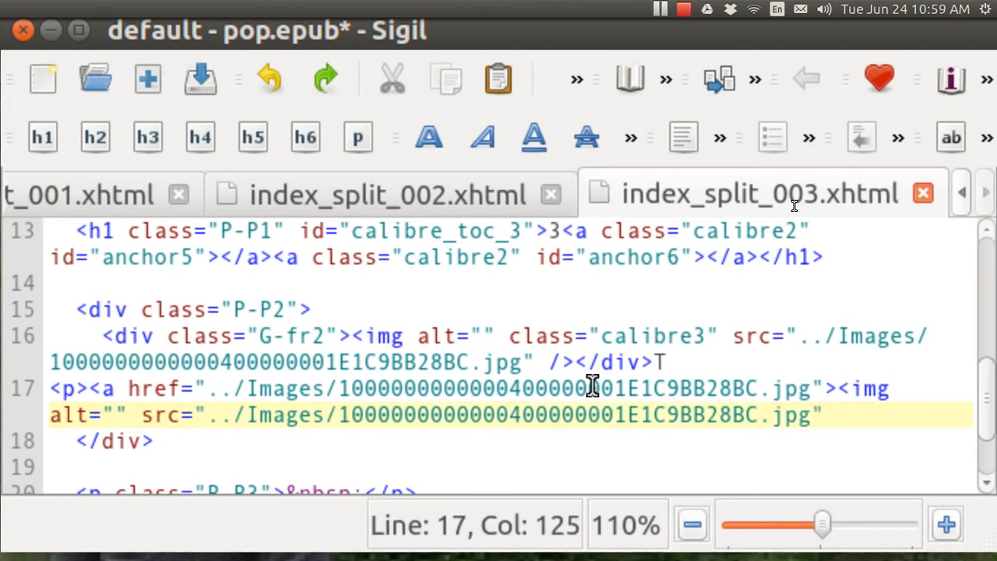
{"action": "type", "text": ">"}
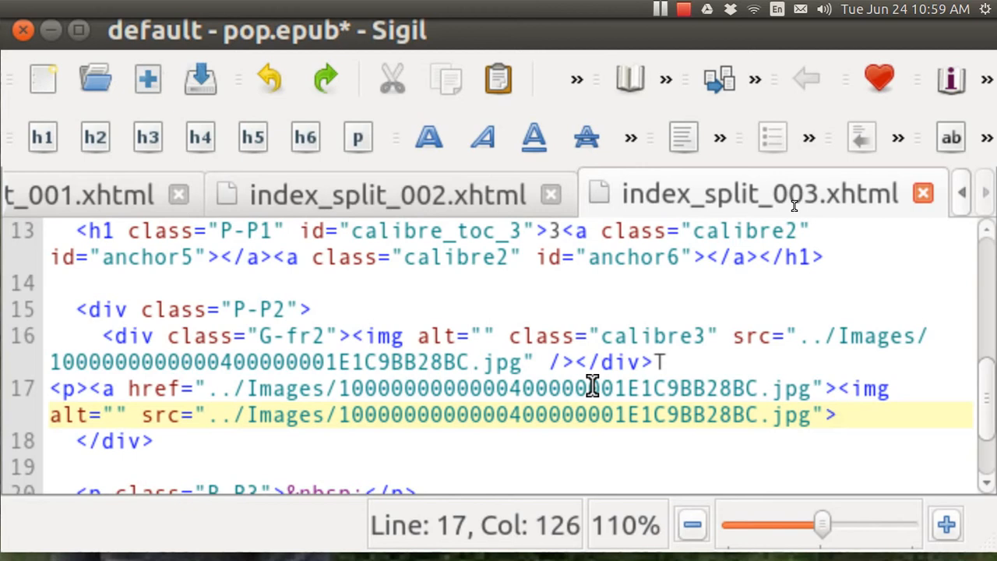
Close the link and paragraph with </a></p.
{"action": "type", "text": "<"}
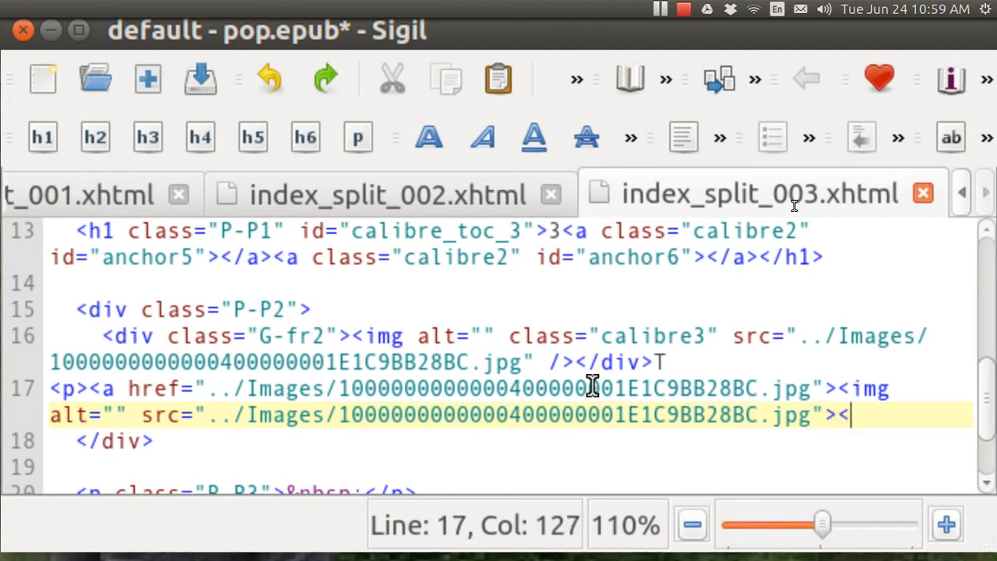
{"action": "type", "text": "/a>"}
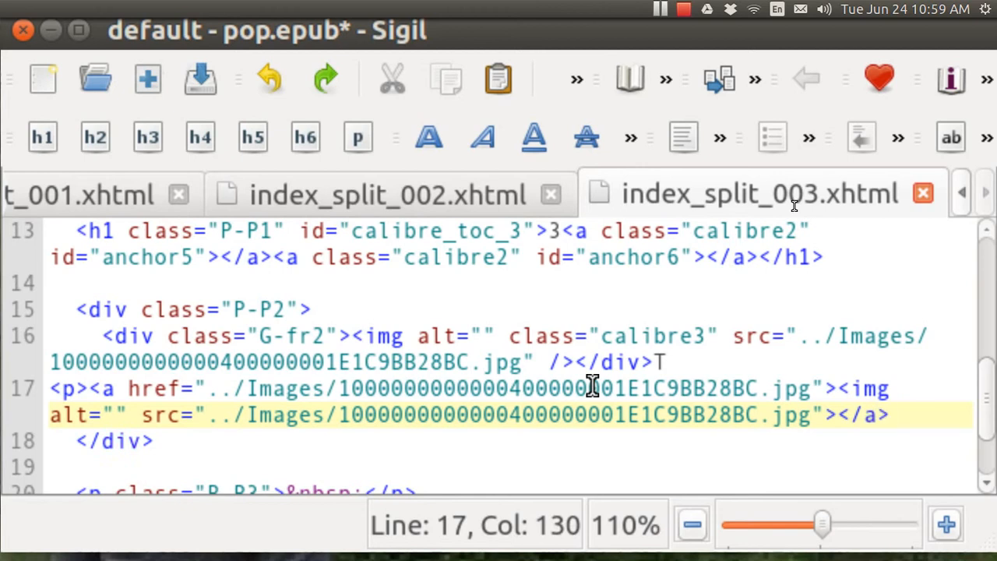
{"action": "type", "text": "</"}
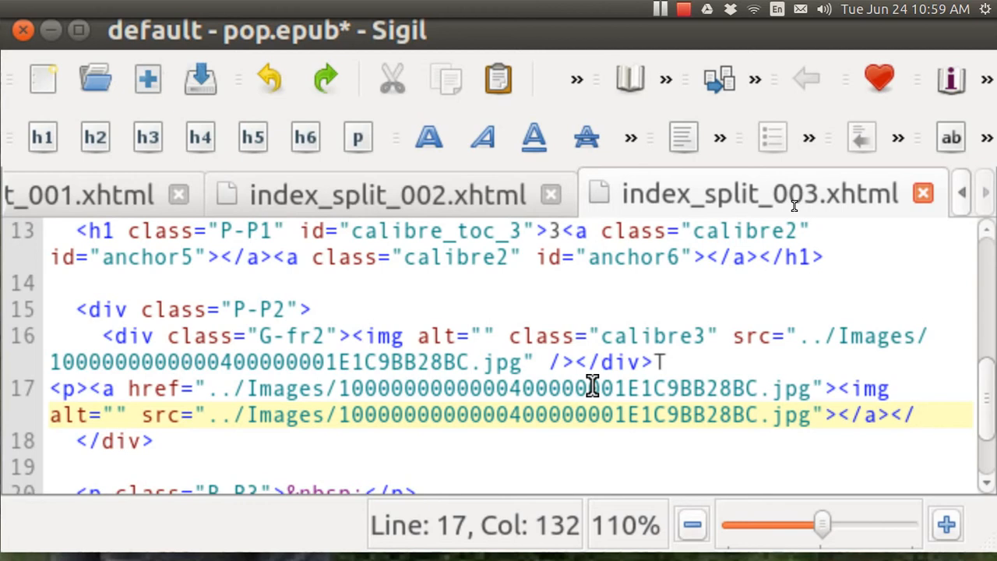
{"action": "type", "text": "p"}
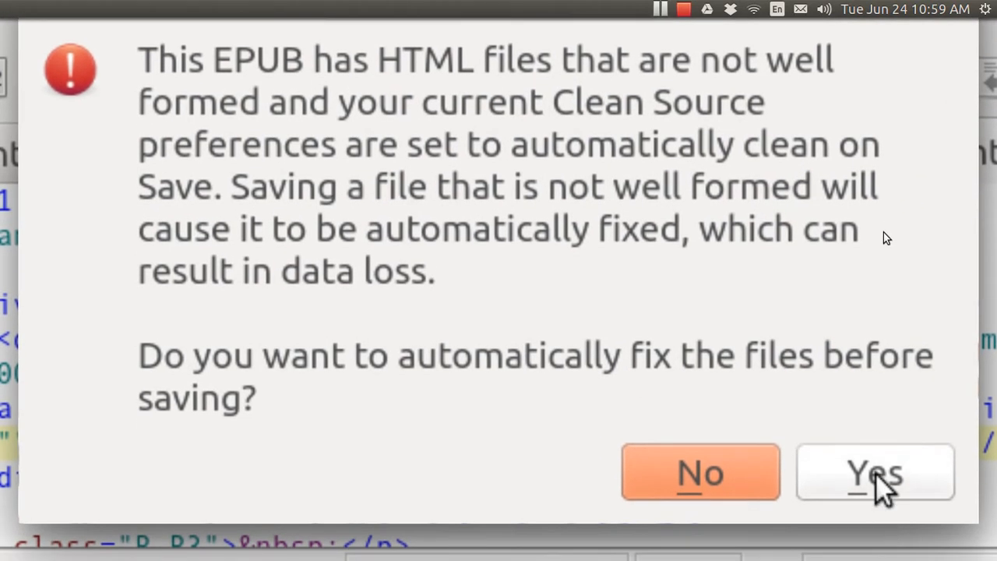
Confirm the automatic code fix so the book saves with well-formed markup.
{"action": "left_click", "coordinate": [875, 471]}
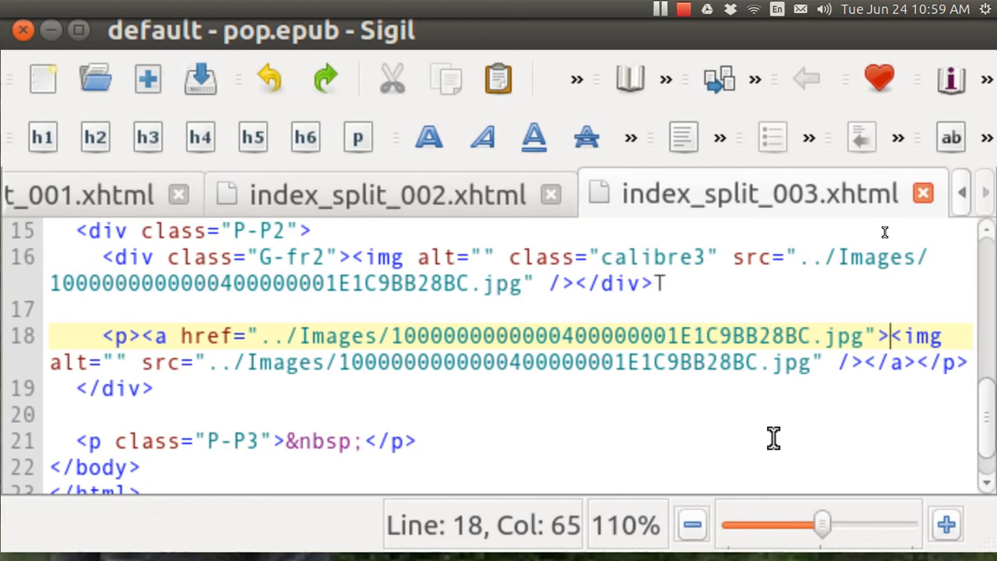
{"action": "mouse_move", "coordinate": [78, 30]}
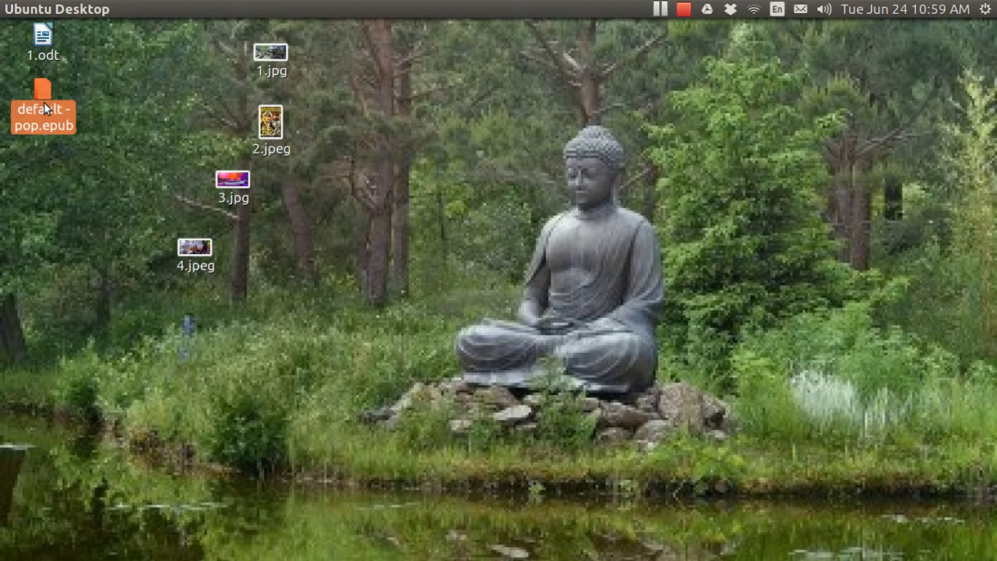
Open 'default - pop.epub' from the desktop in calibre's E-book Viewer.
{"action": "double_click", "coordinate": [42, 97]}
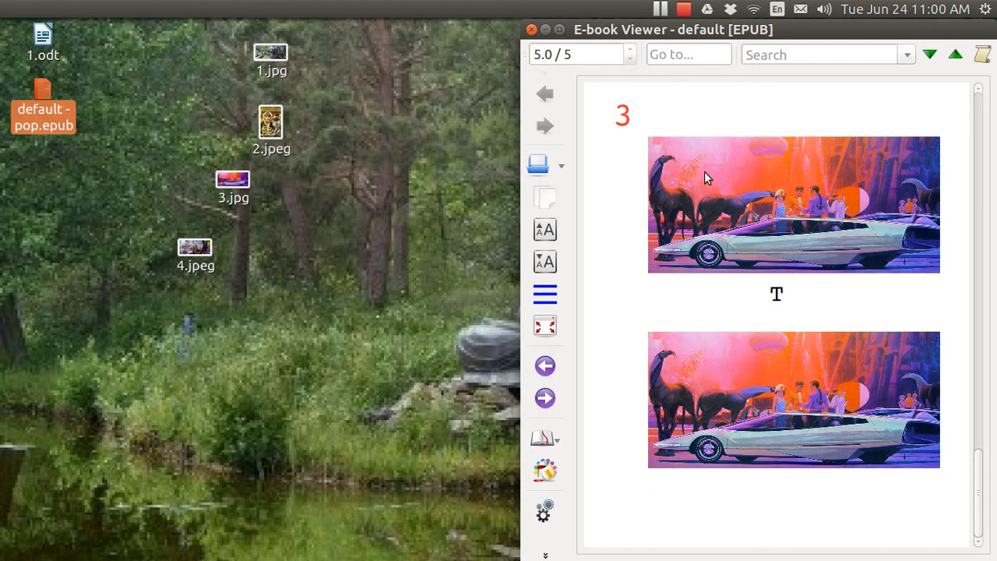
{"action": "mouse_move", "coordinate": [767, 387]}
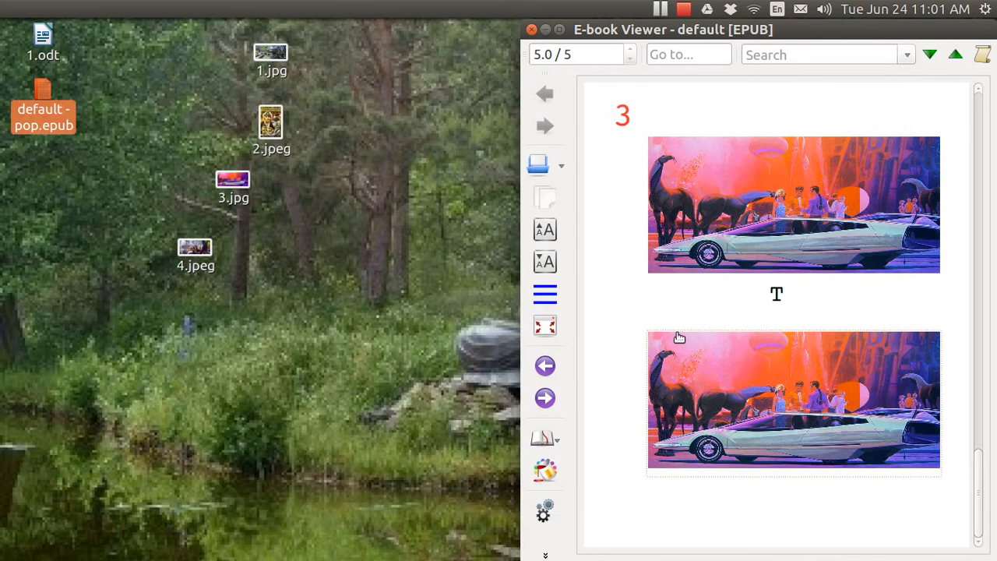
{"action": "mouse_move", "coordinate": [746, 275]}
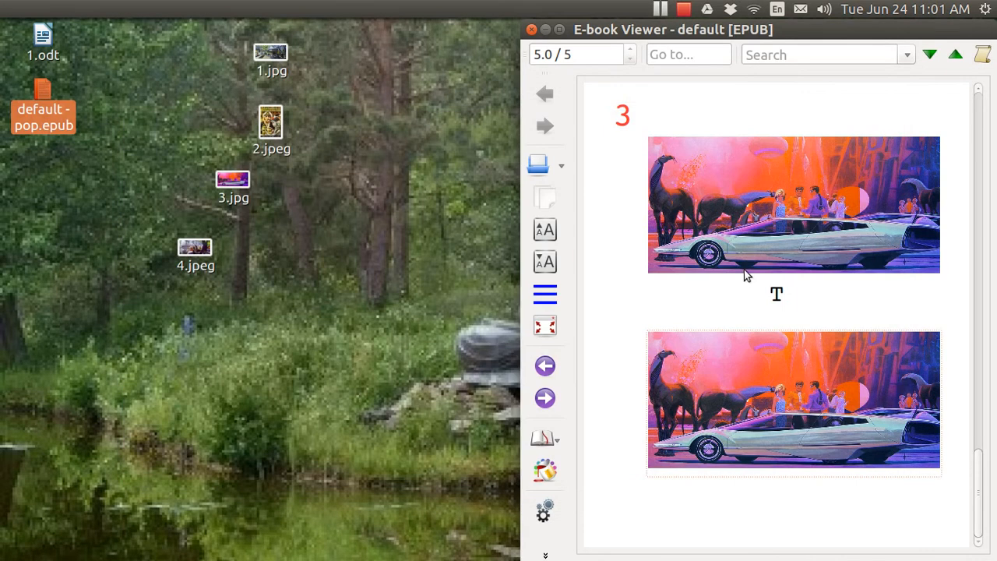